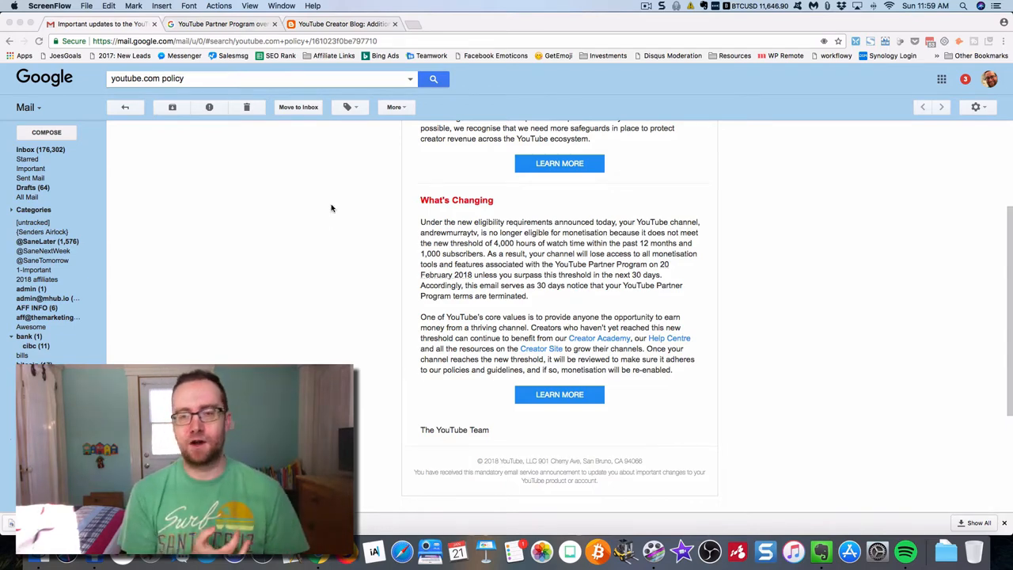
mouse_move(310, 177)
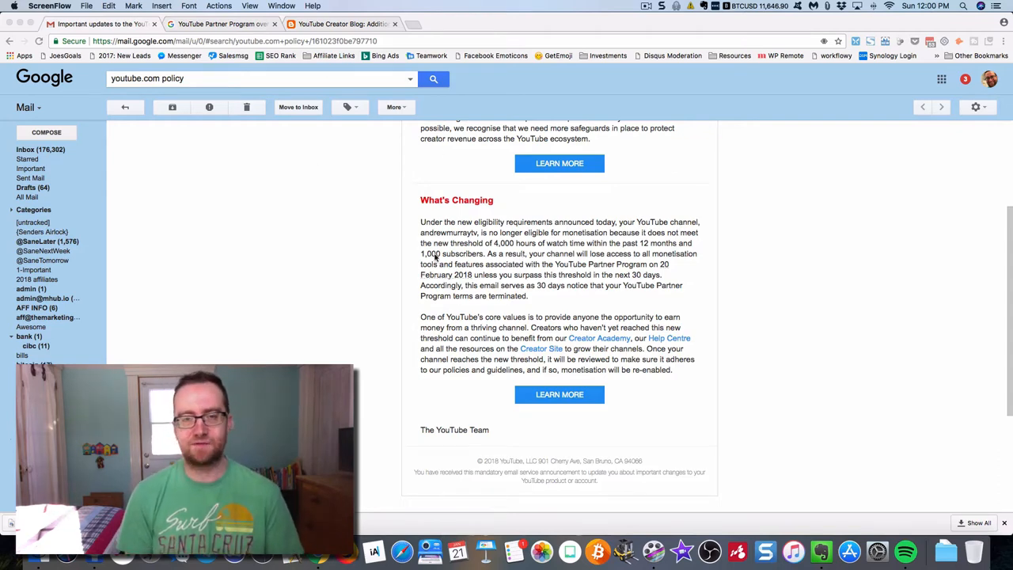
- Switch to the YouTube Partner Program help article after reading the Gmail policy email
left_click(221, 24)
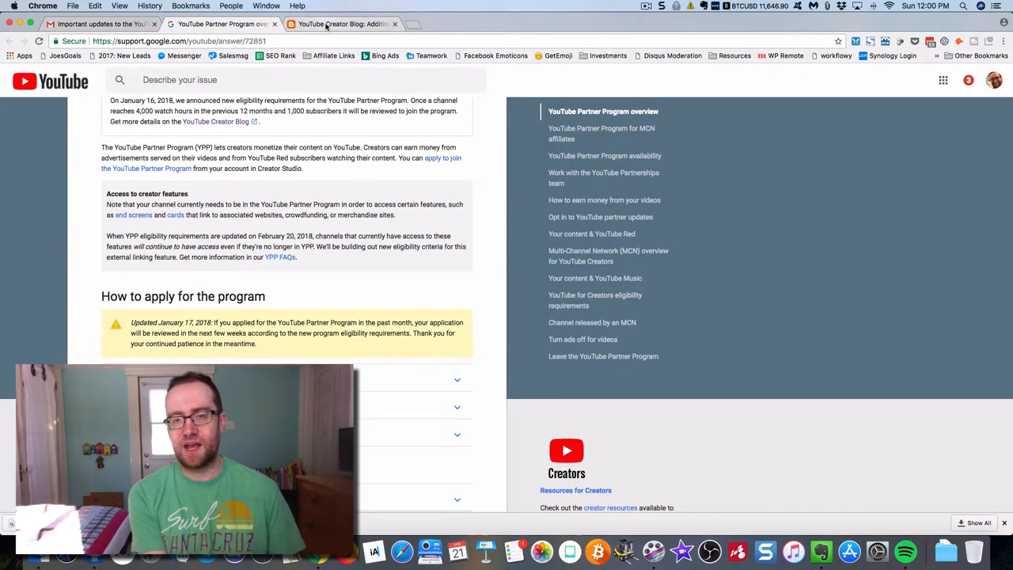
- Read through the Creator Blog post on additional Partner Program changes
left_click(342, 24)
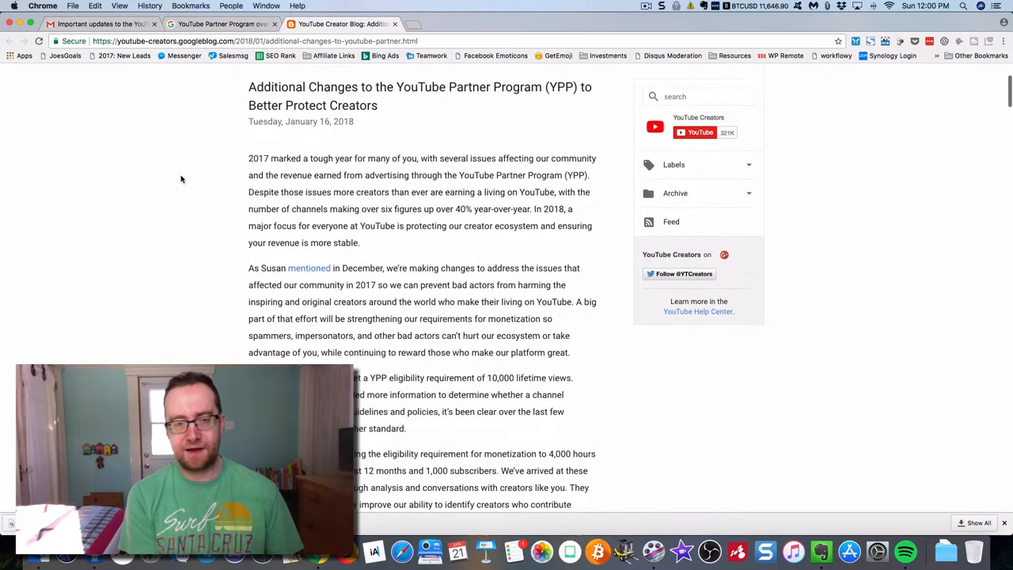
scroll("down", 3)
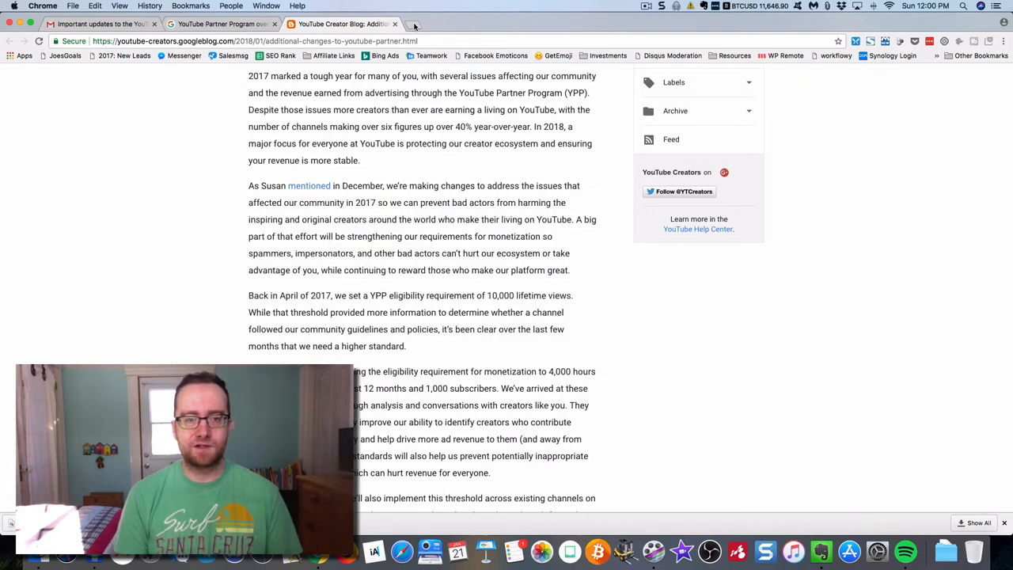
mouse_move(412, 25)
type("you")
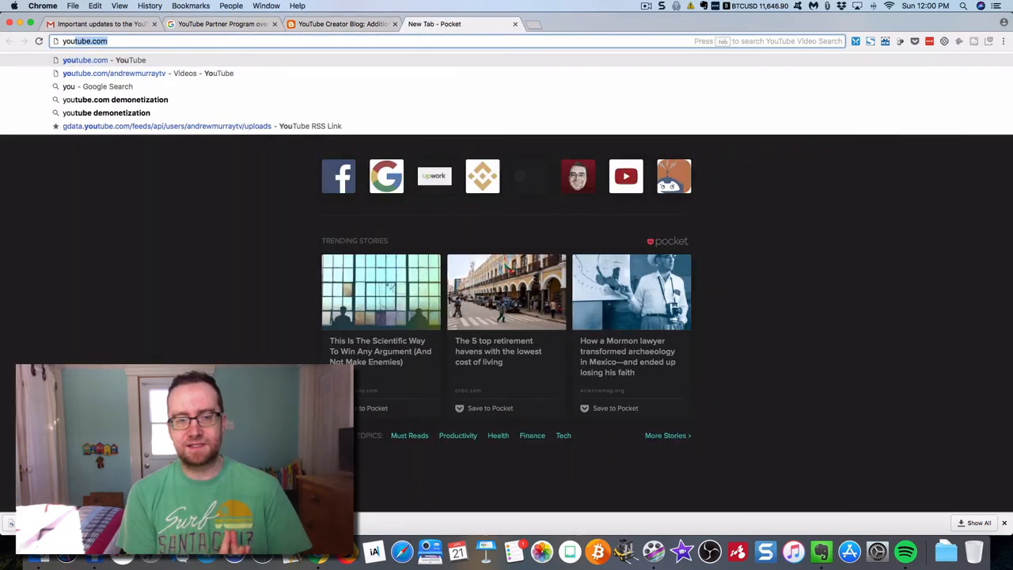
- Go to the channel's YouTube page and enter Creator Studio
left_click(114, 72)
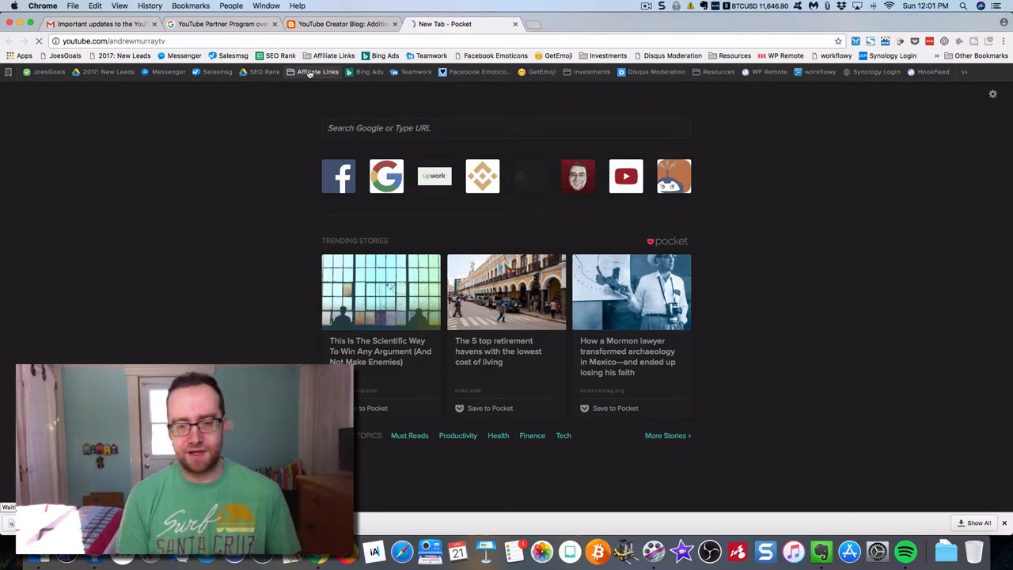
left_click(626, 176)
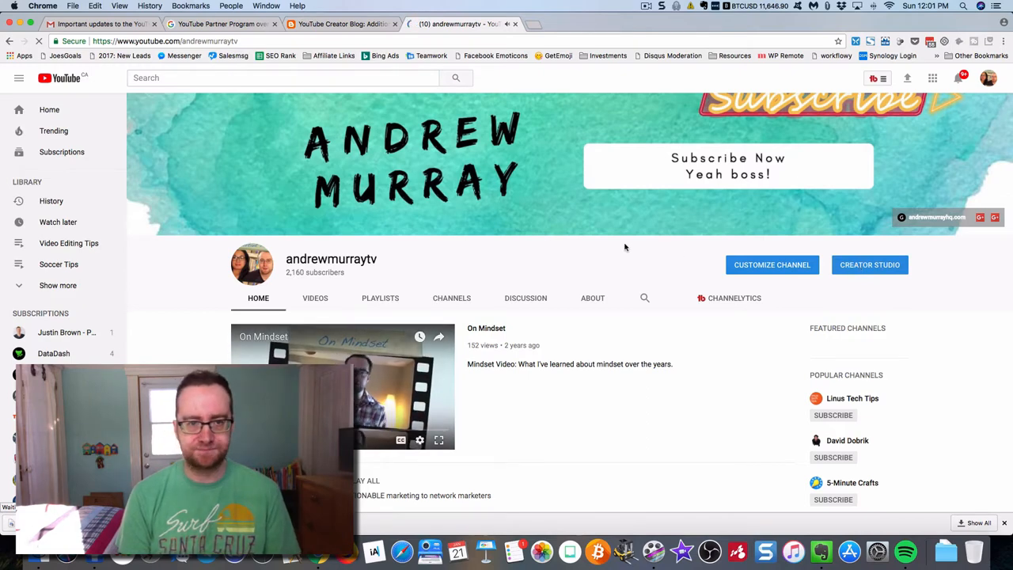
left_click(869, 265)
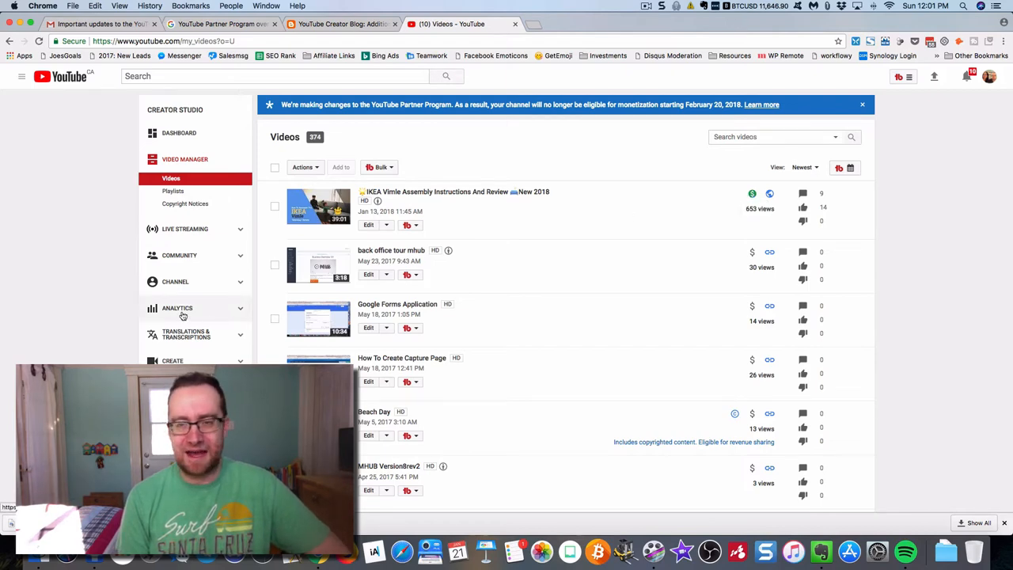
- Show the channel Analytics overview for the last 28 days
left_click(177, 307)
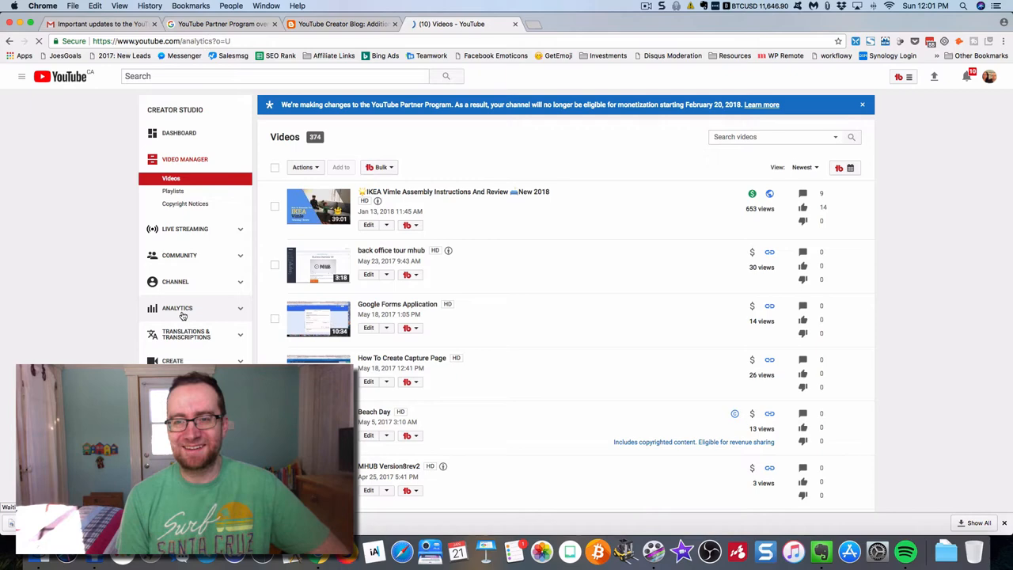
left_click(177, 307)
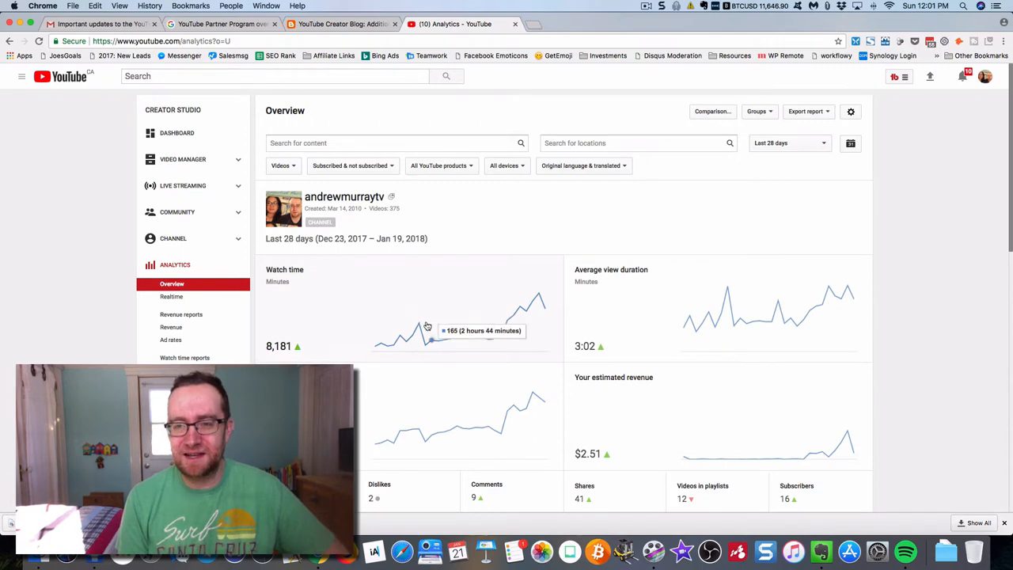
- Review the 8,181 minutes of 28-day watch time and the Top 10 Videos table
scroll("down", 3)
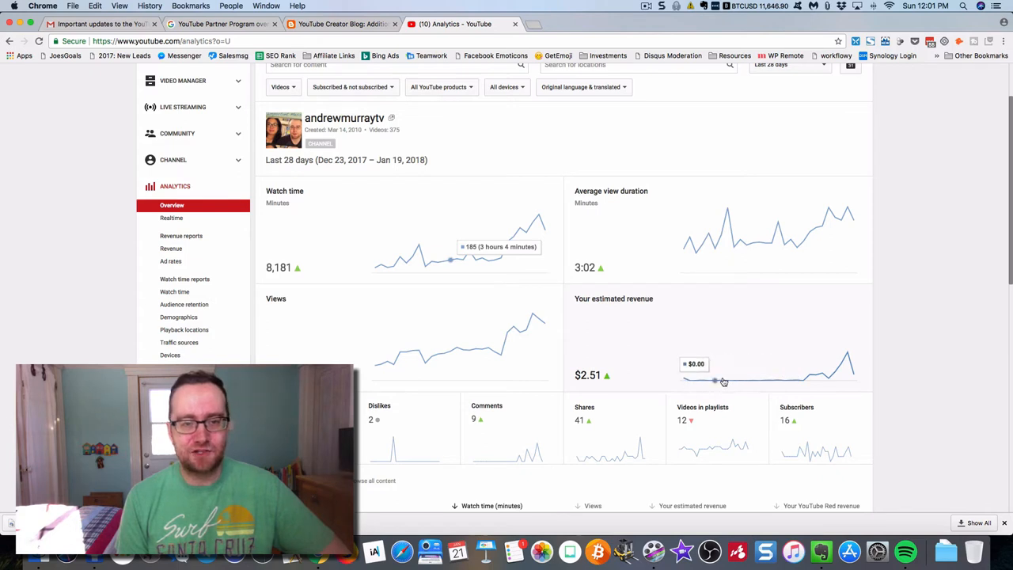
mouse_move(847, 361)
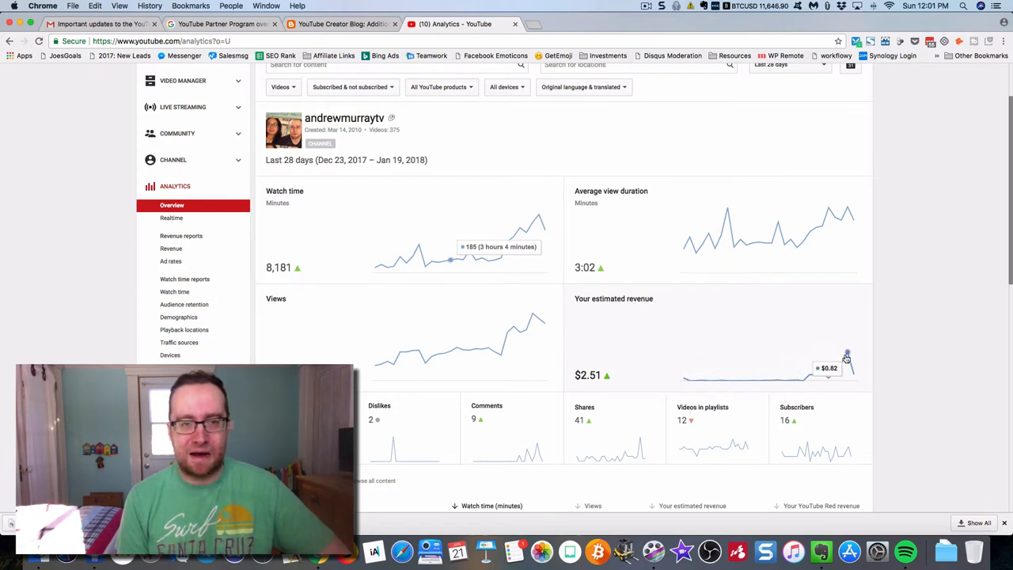
mouse_move(605, 339)
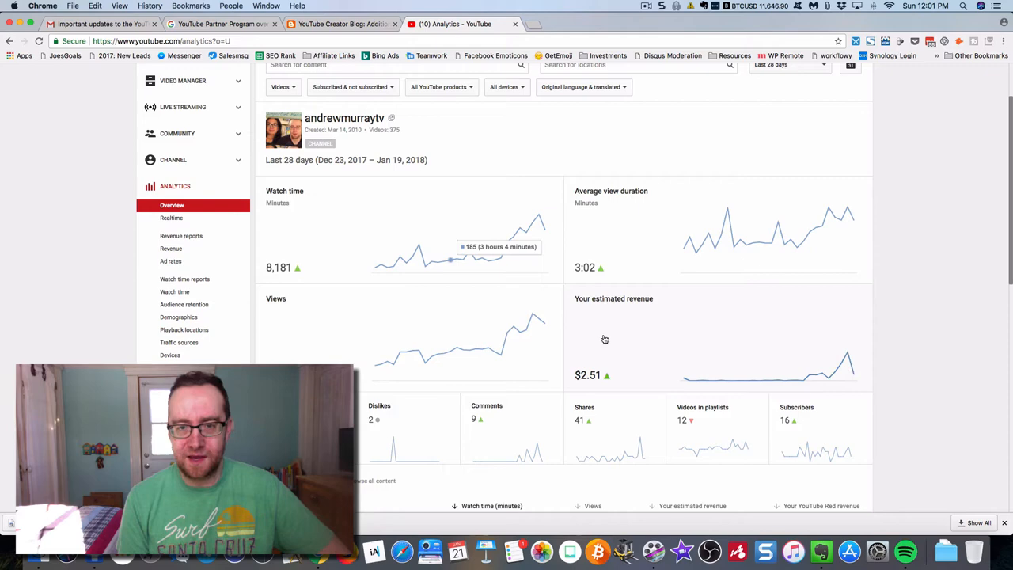
scroll("down", 3)
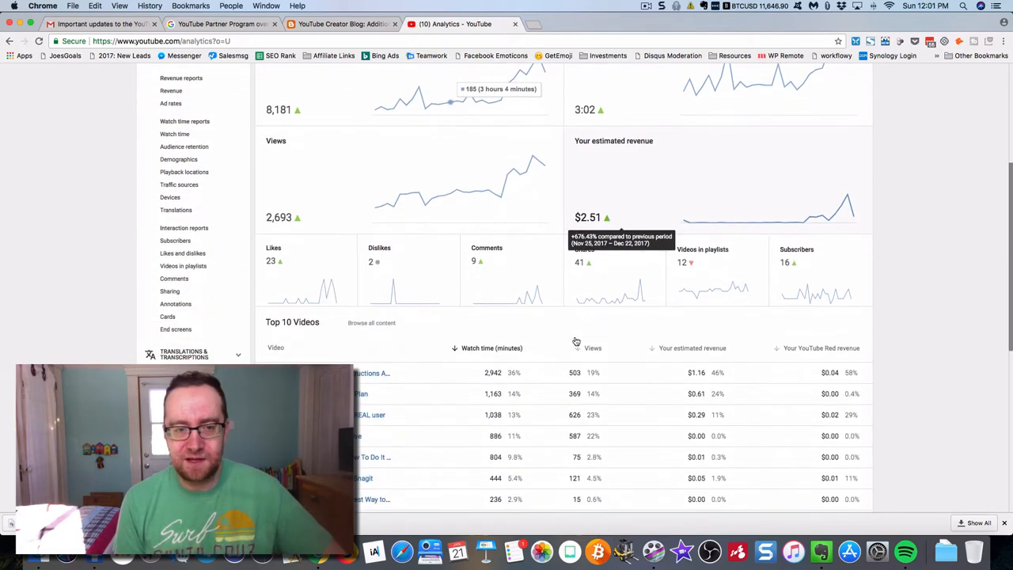
scroll("down", 3)
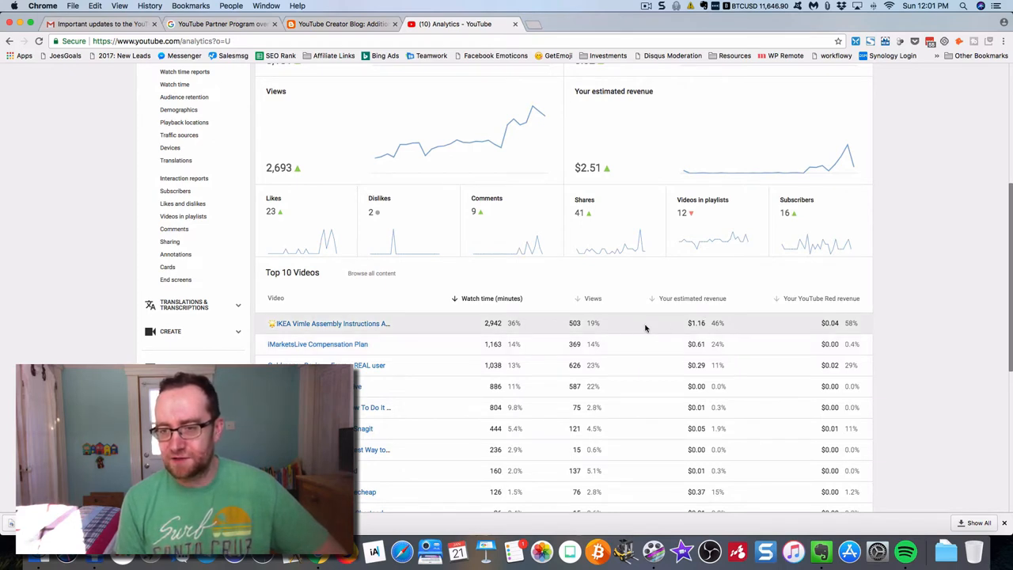
mouse_move(622, 326)
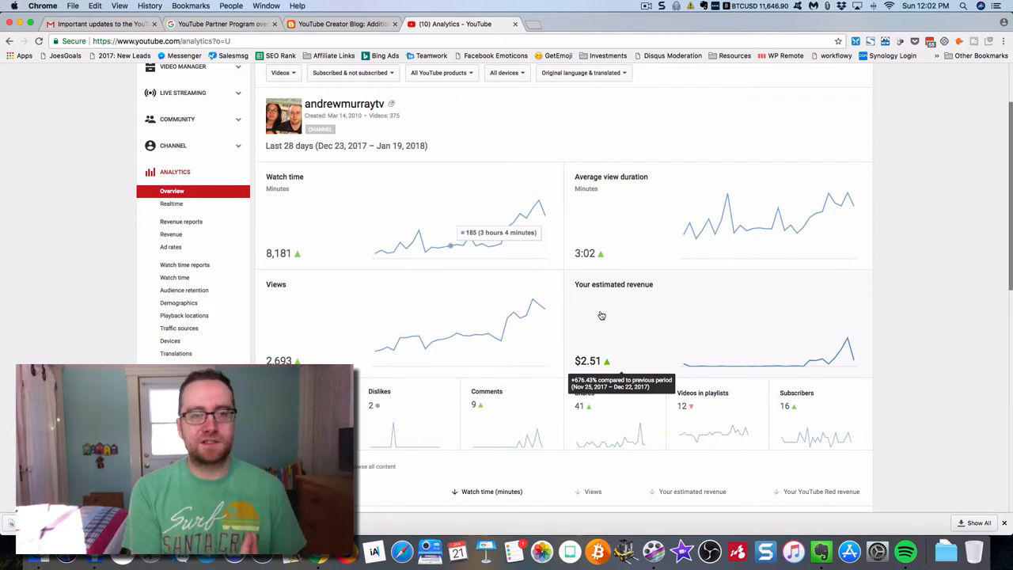
scroll("up", 3)
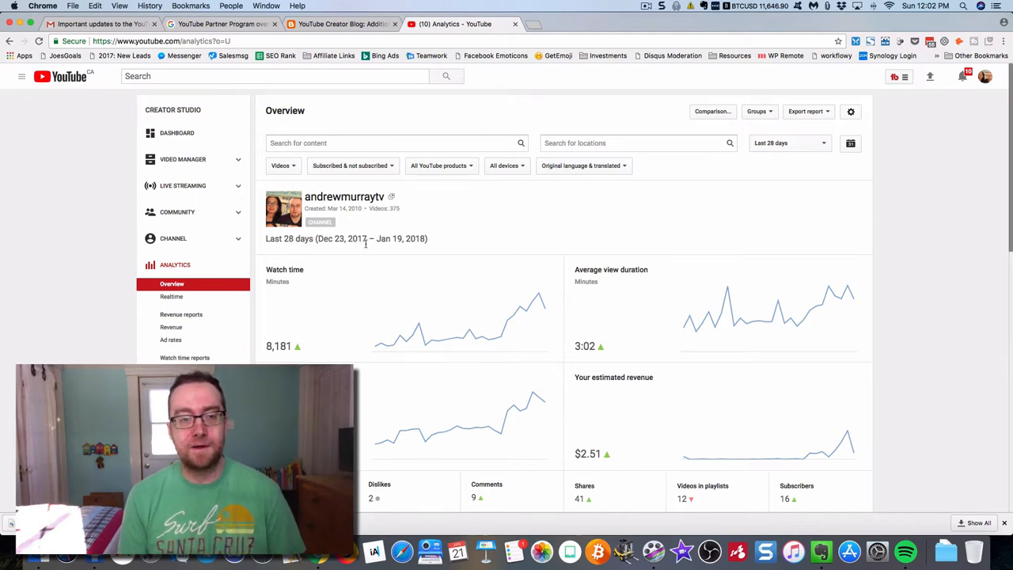
scroll("down", 3)
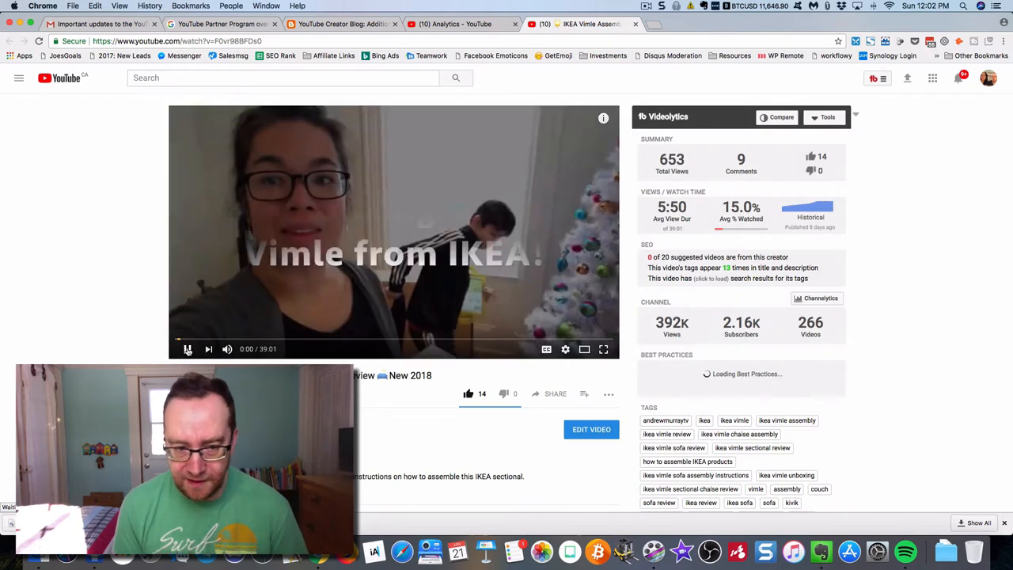
- Show vidIQ search rankings for the IKEA Vimle video's tags, then go to its analytics
scroll("down", 3)
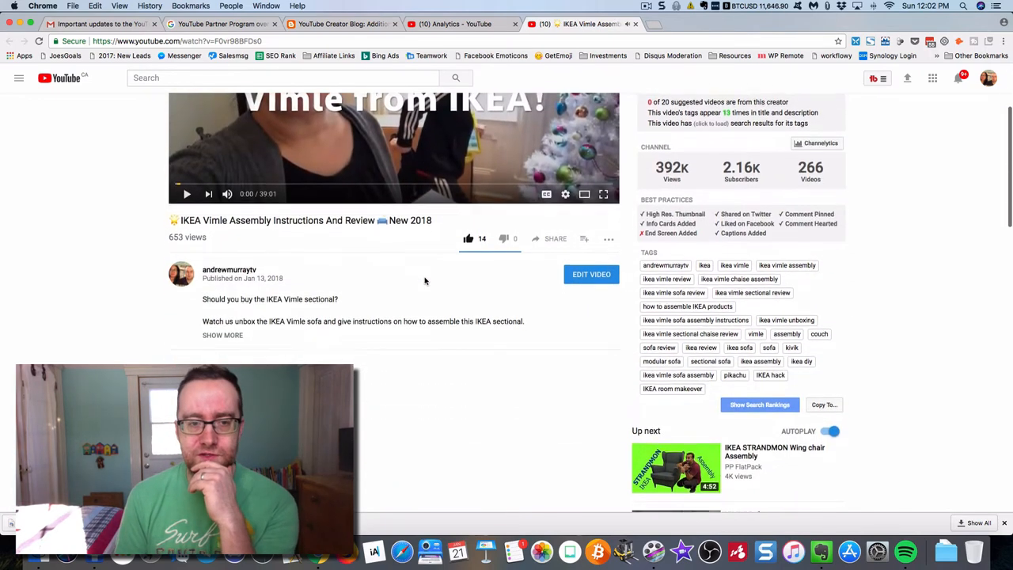
left_click(760, 406)
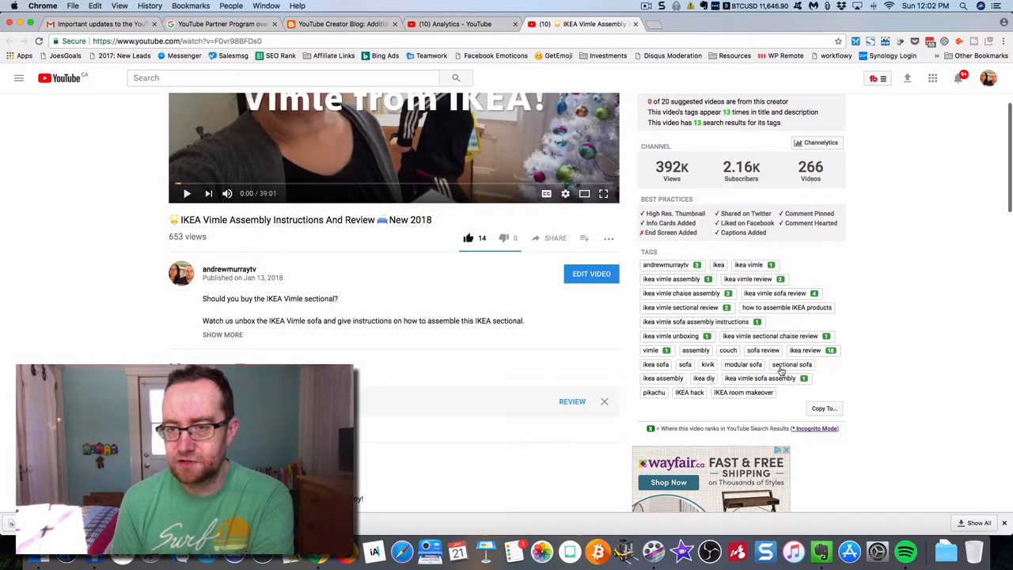
scroll("down", 3)
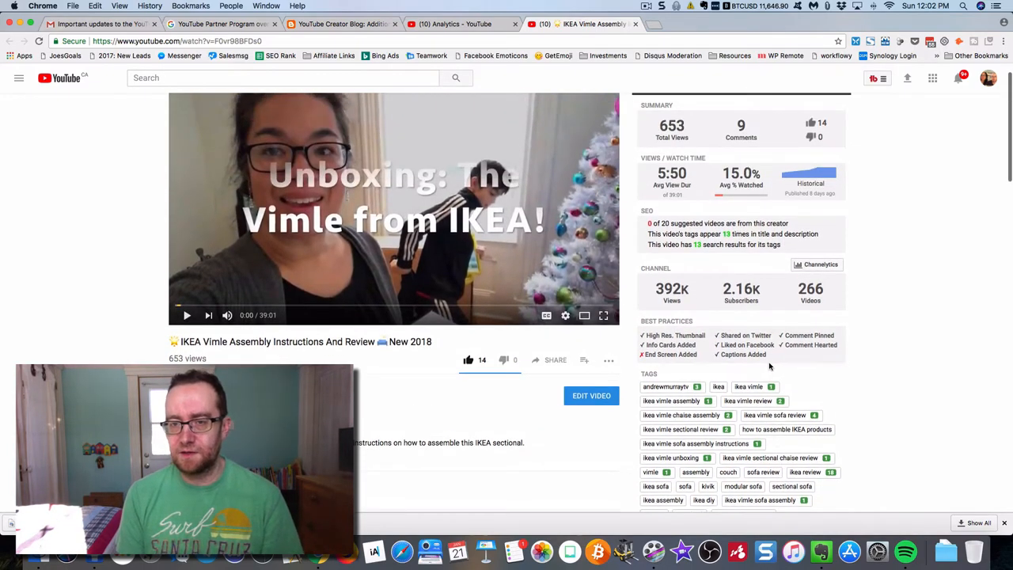
scroll("down", 3)
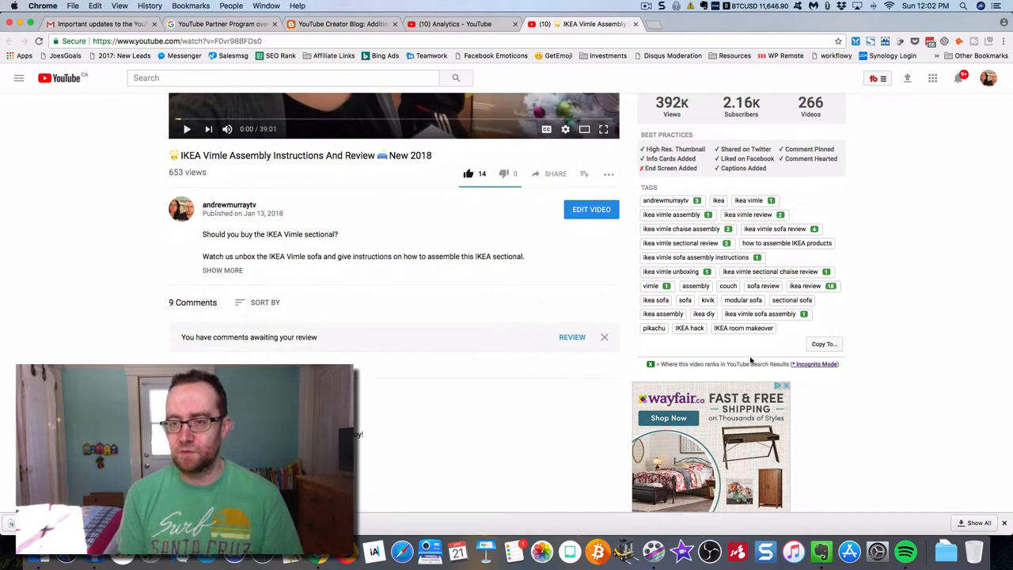
scroll("down", 3)
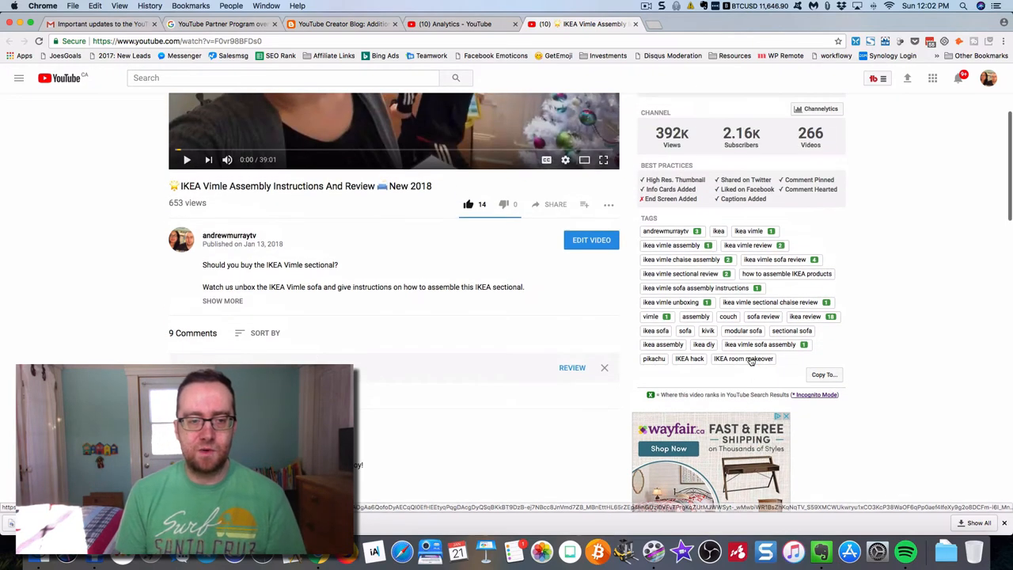
left_click(462, 24)
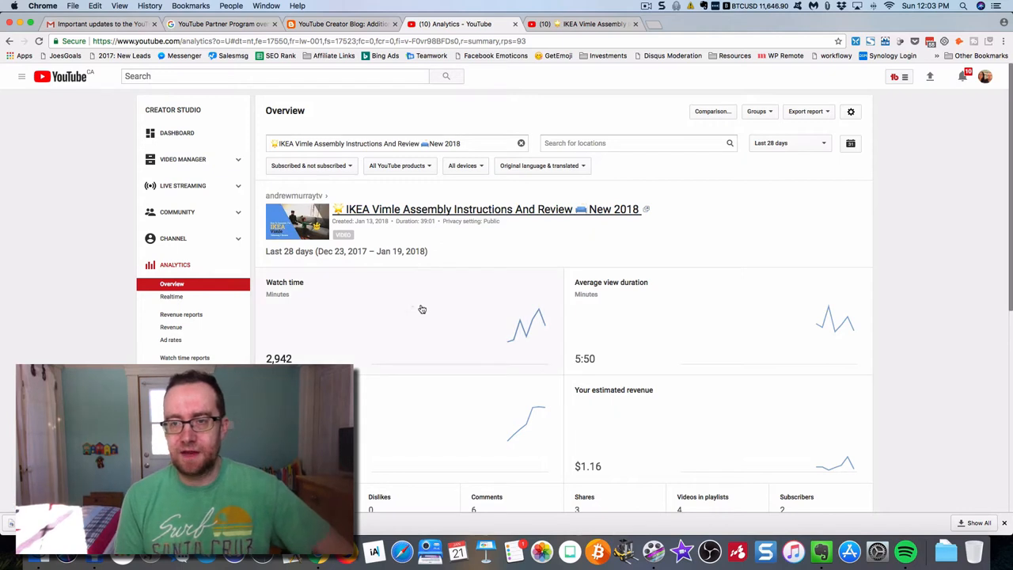
mouse_move(430, 282)
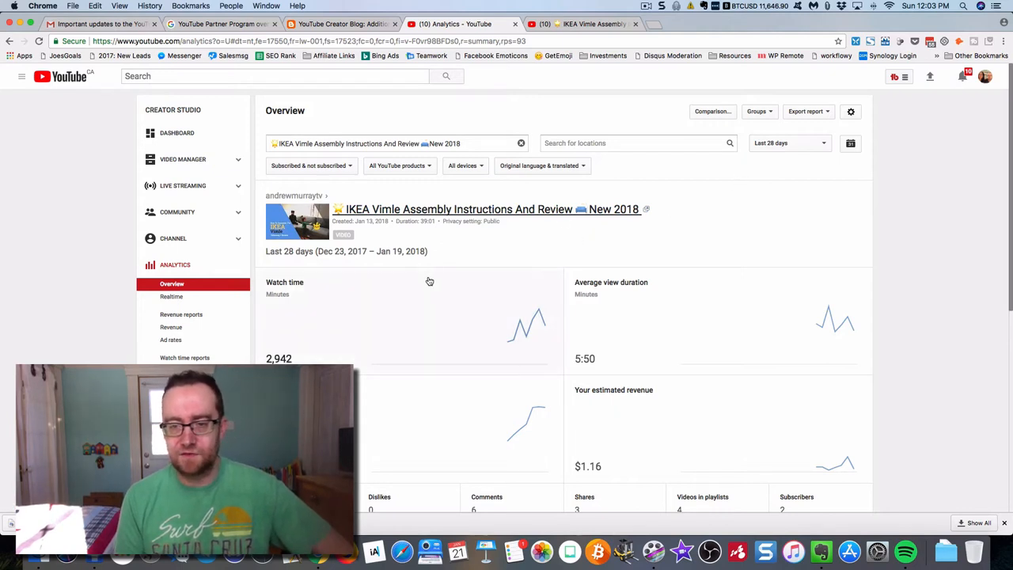
mouse_move(504, 325)
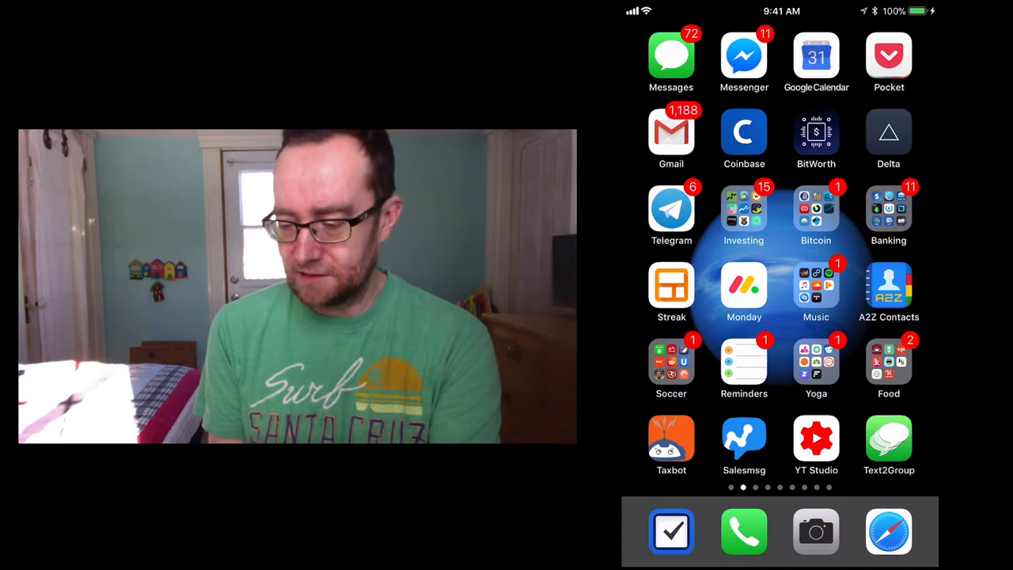
- In the YT Studio app, review the analytics overview and the Revenue figures
left_click(817, 440)
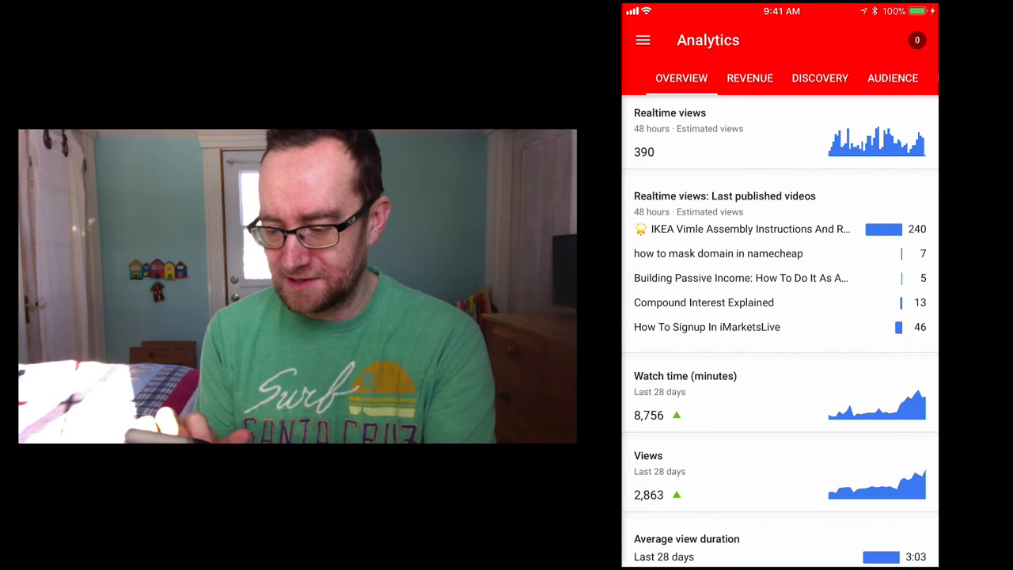
scroll("down", 3)
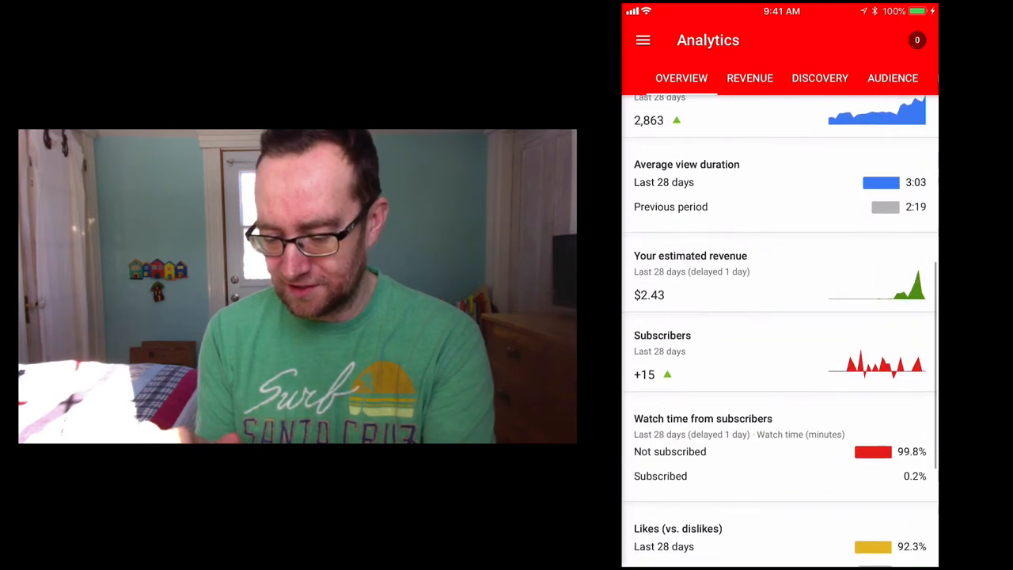
left_click(749, 78)
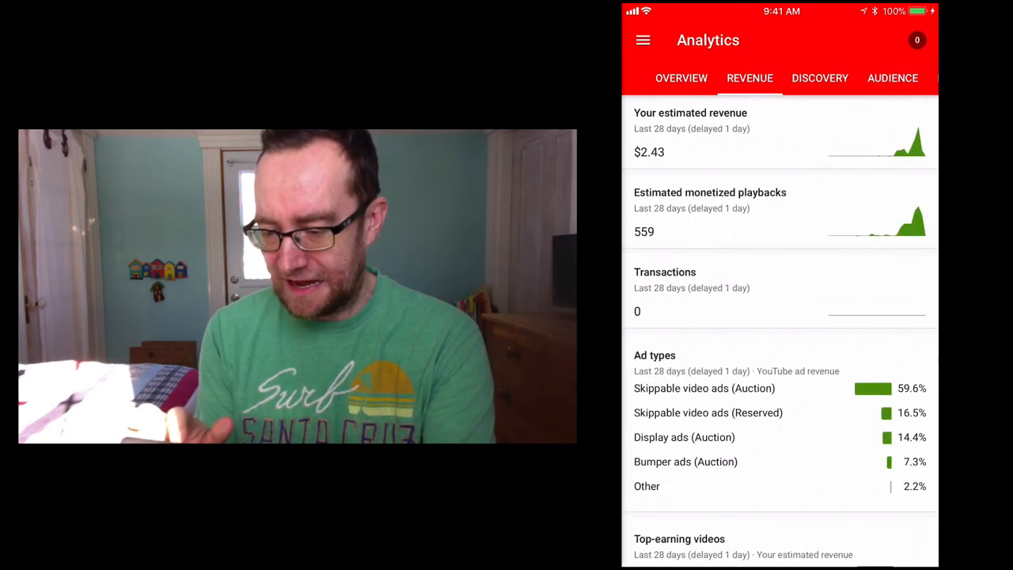
left_click(681, 78)
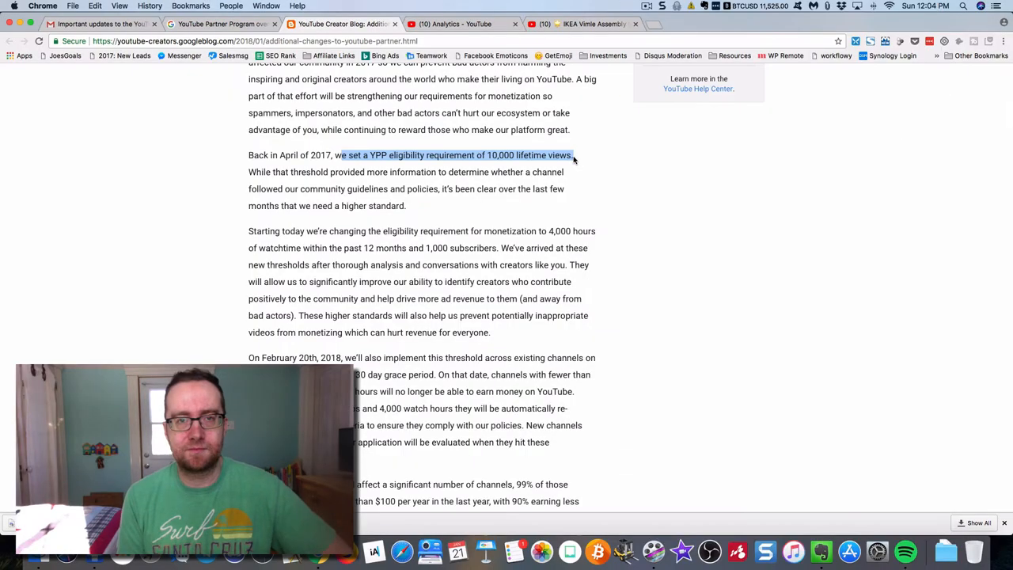
scroll("down", 3)
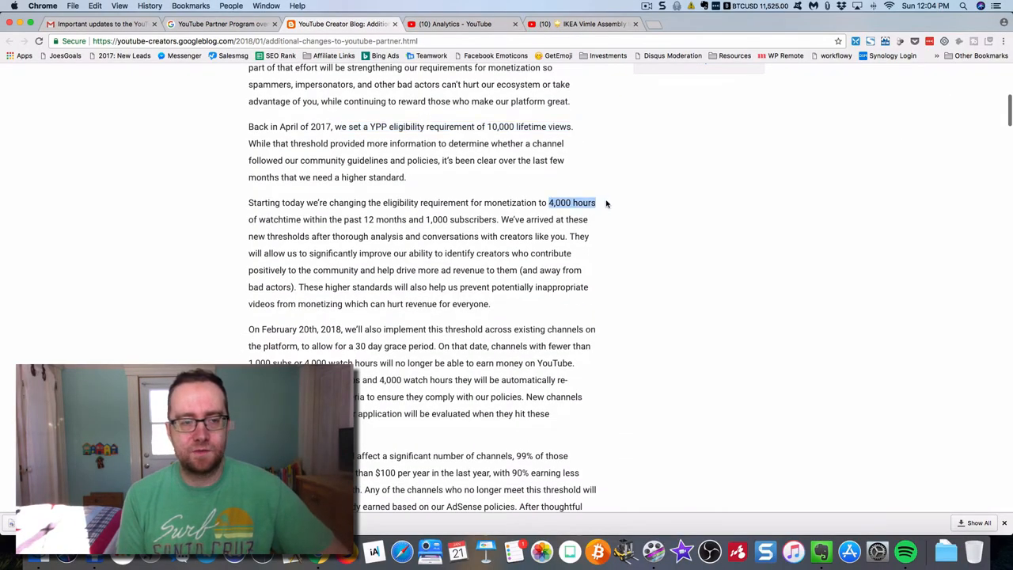
left_click_drag(598, 203, 459, 219)
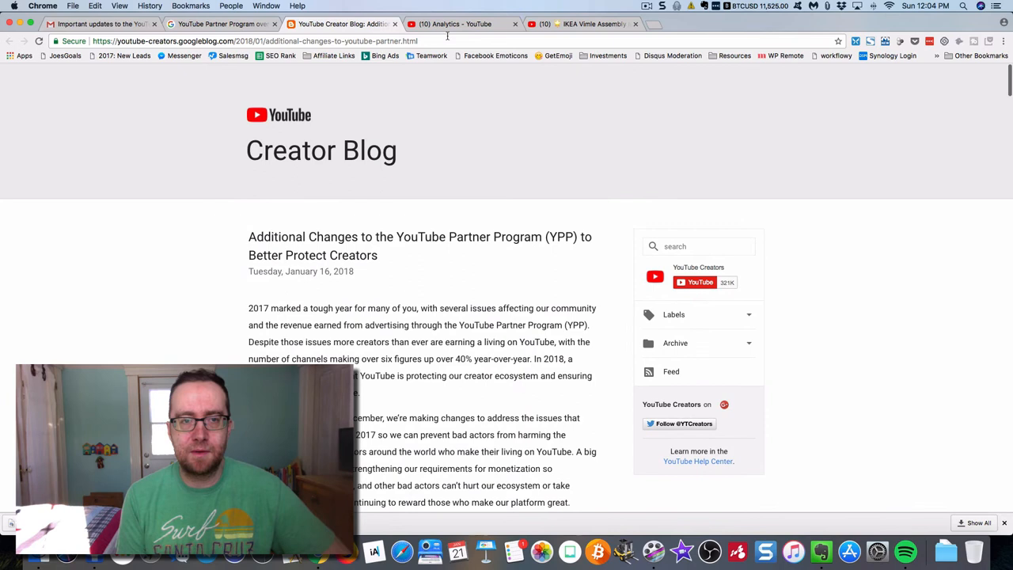
left_click(459, 24)
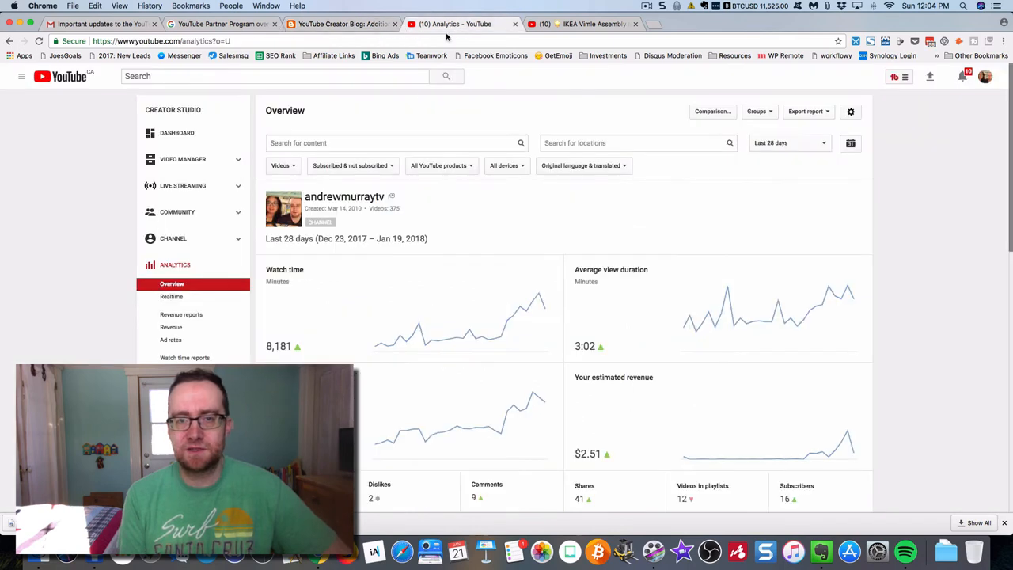
mouse_move(346, 196)
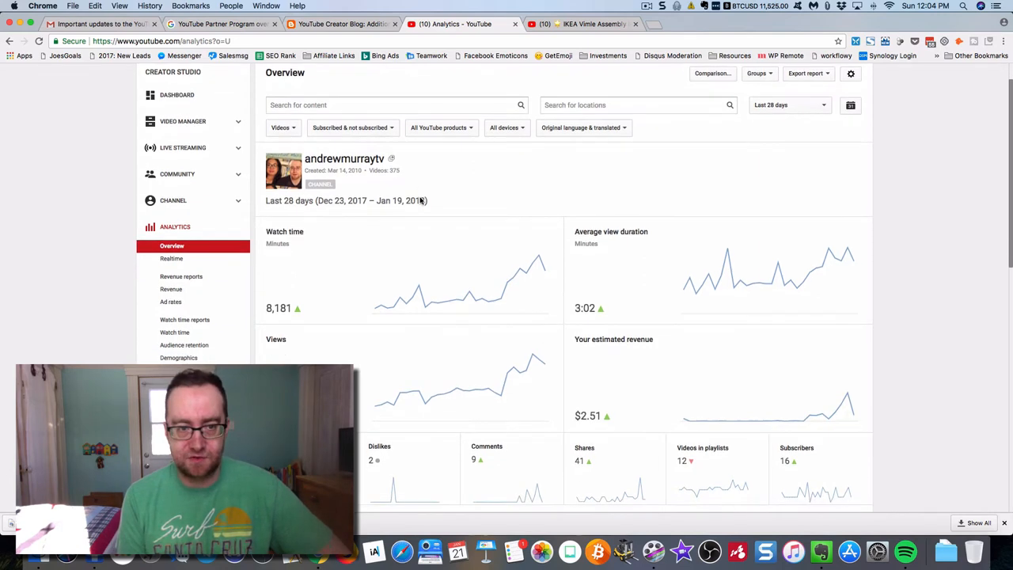
scroll("down", 3)
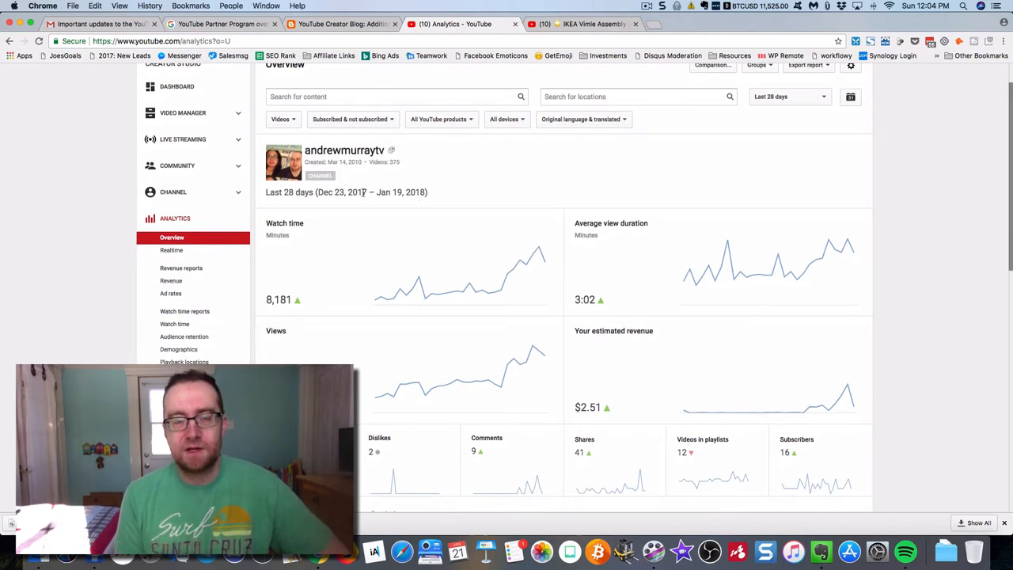
mouse_move(392, 295)
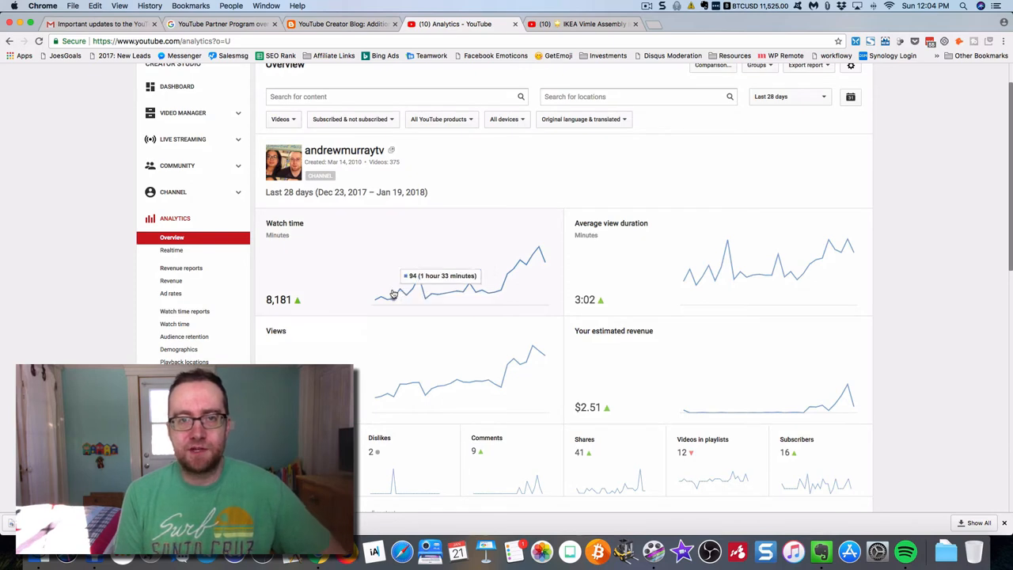
mouse_move(388, 293)
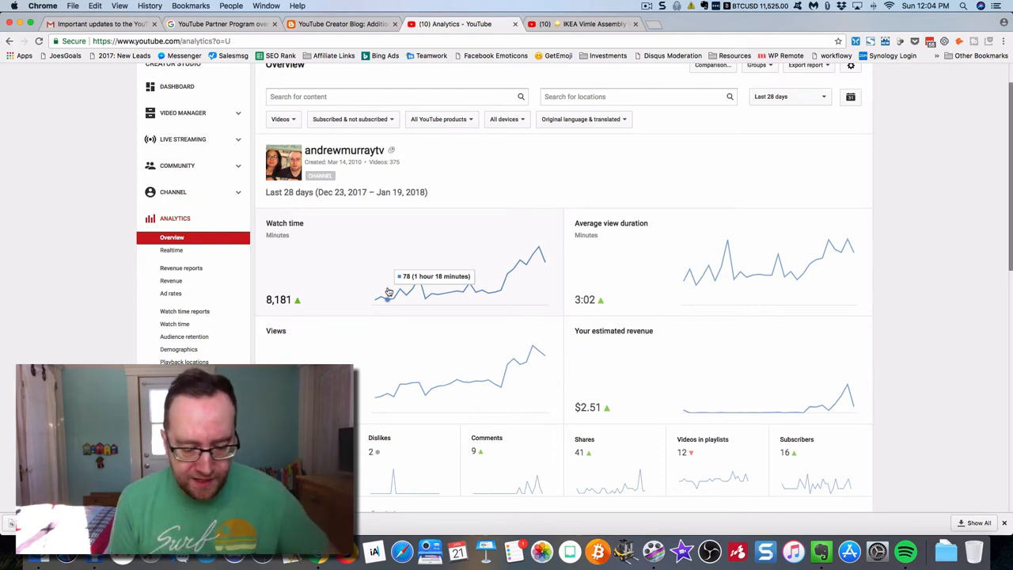
mouse_move(393, 291)
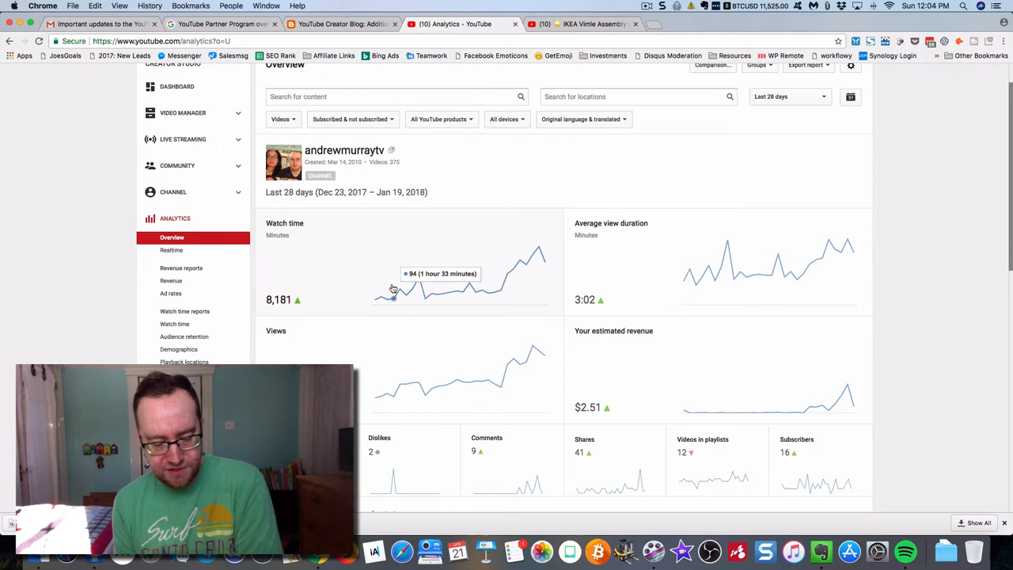
mouse_move(303, 296)
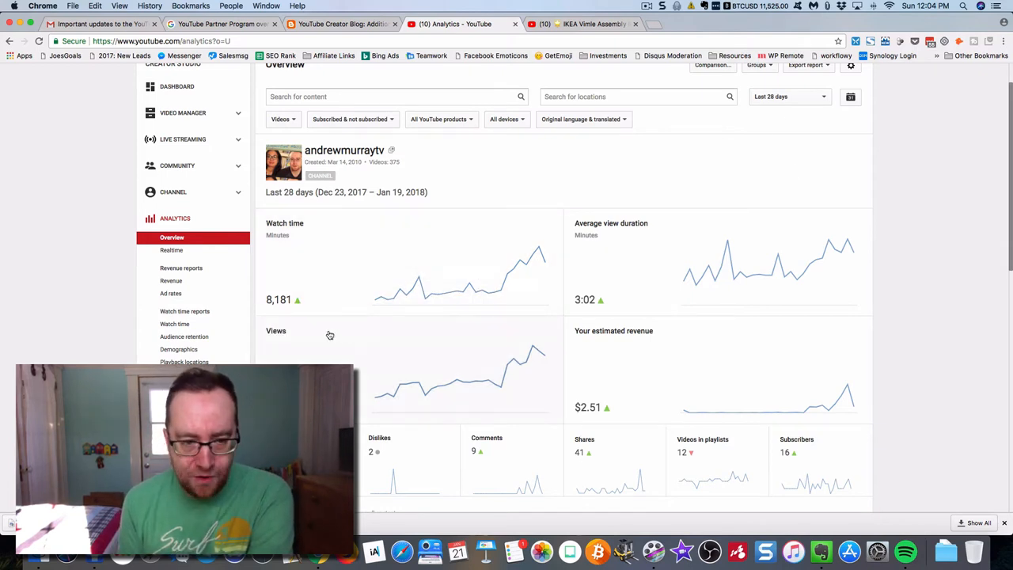
mouse_move(278, 299)
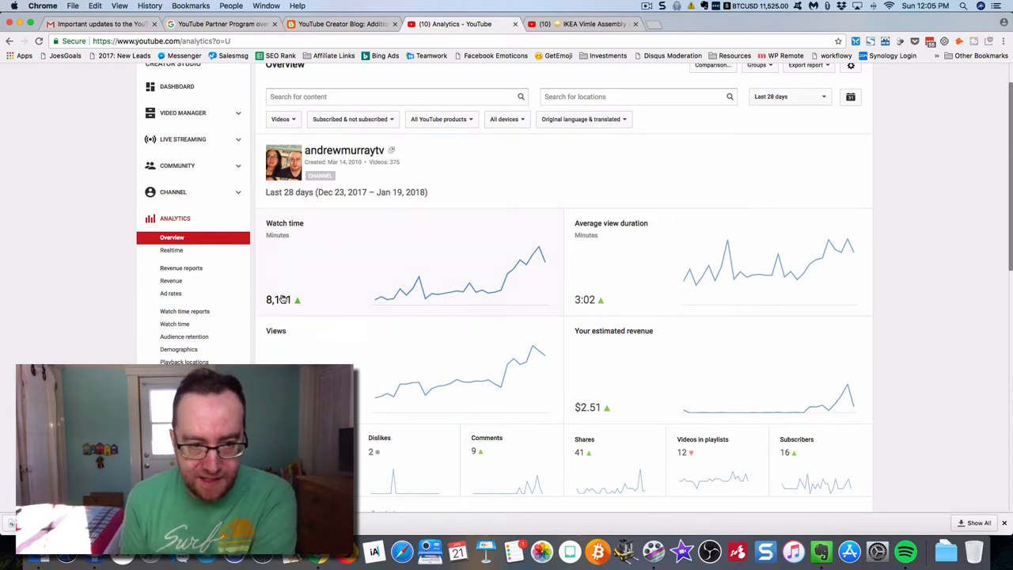
mouse_move(468, 282)
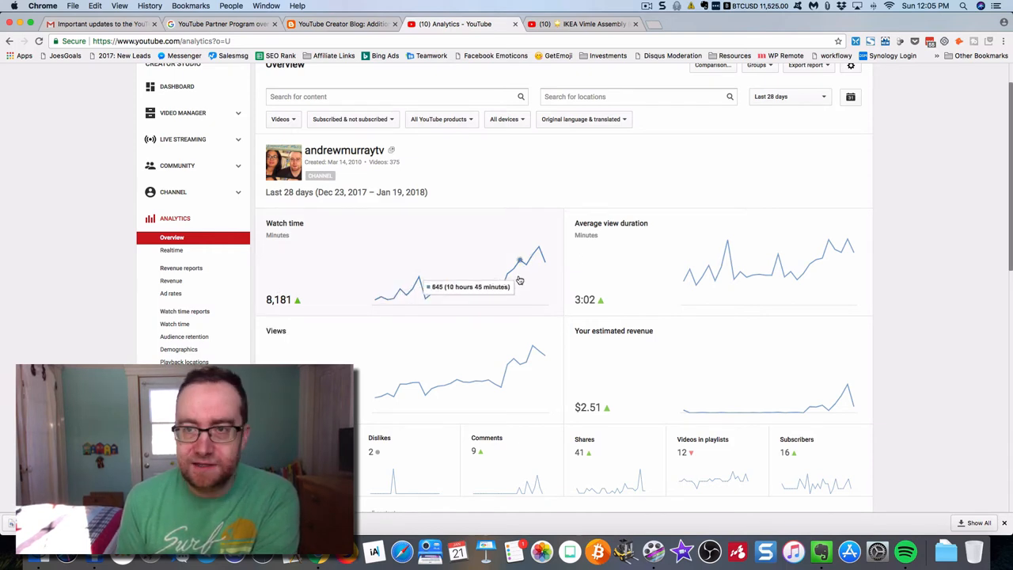
mouse_move(344, 274)
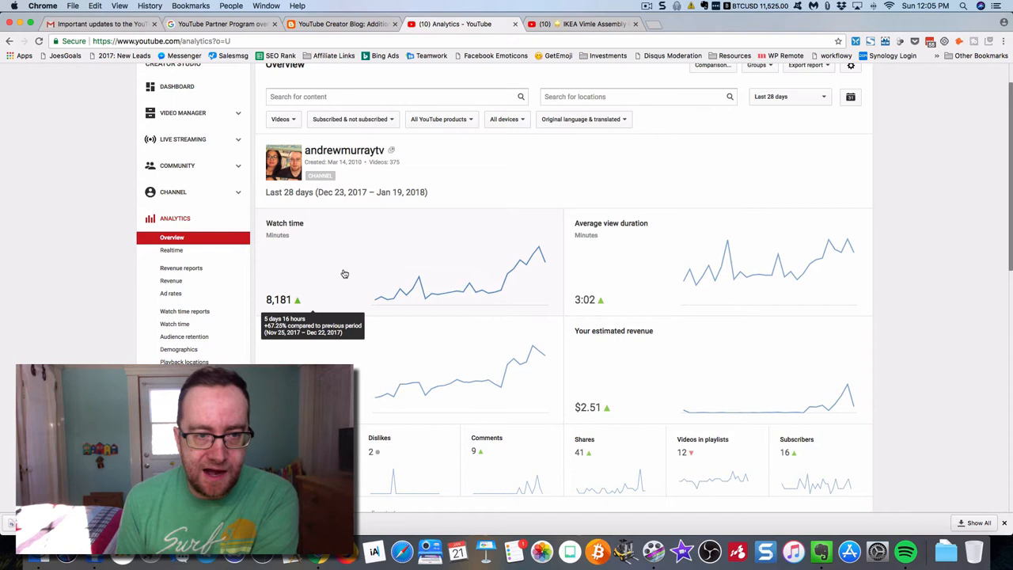
mouse_move(349, 275)
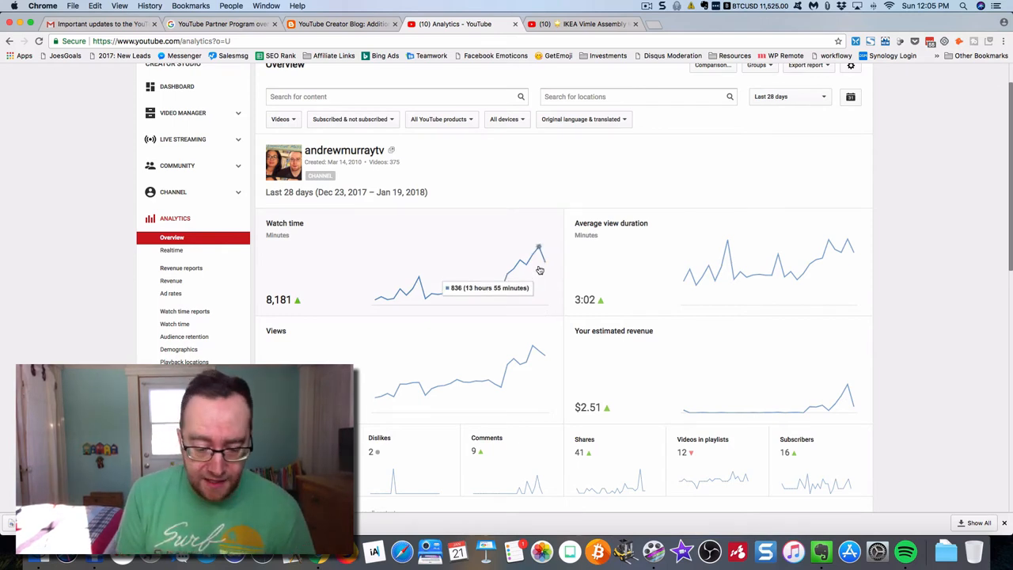
mouse_move(538, 269)
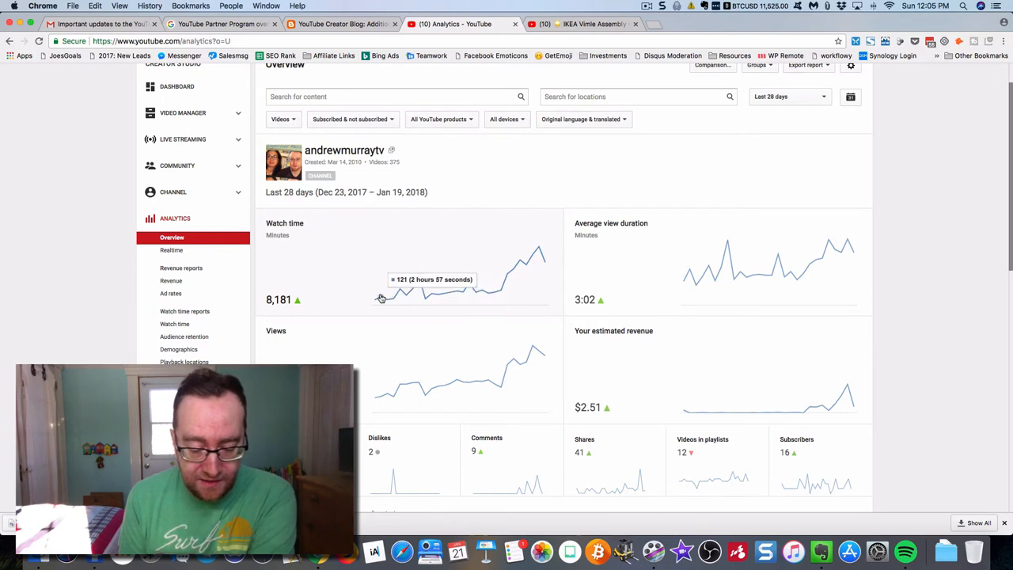
mouse_move(384, 300)
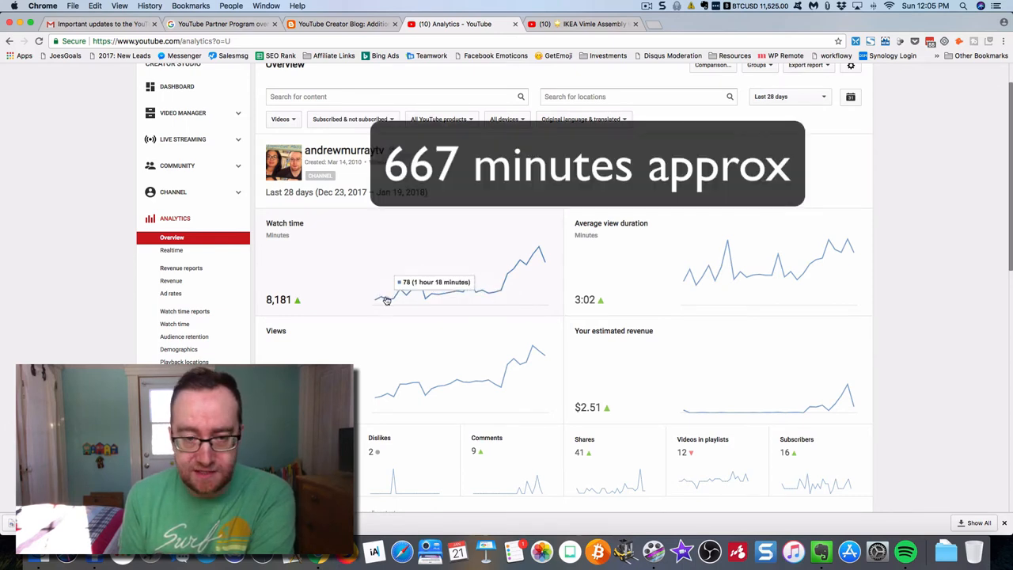
mouse_move(383, 301)
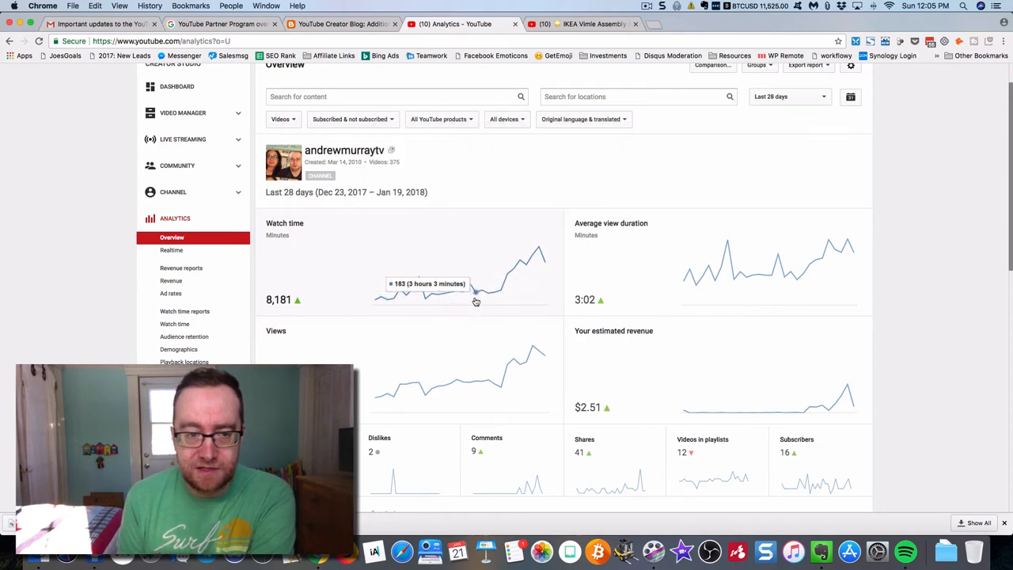
mouse_move(507, 301)
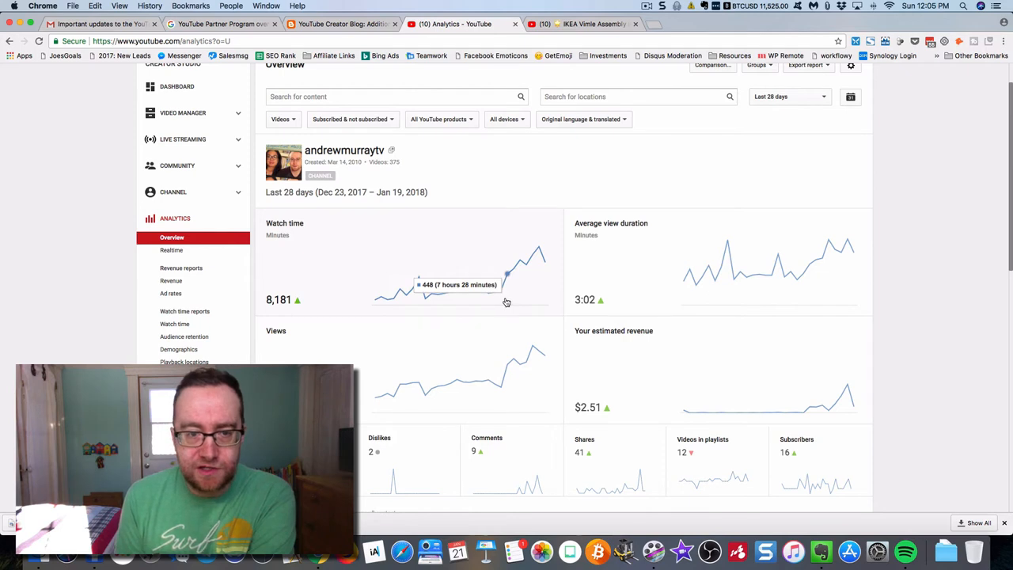
mouse_move(501, 307)
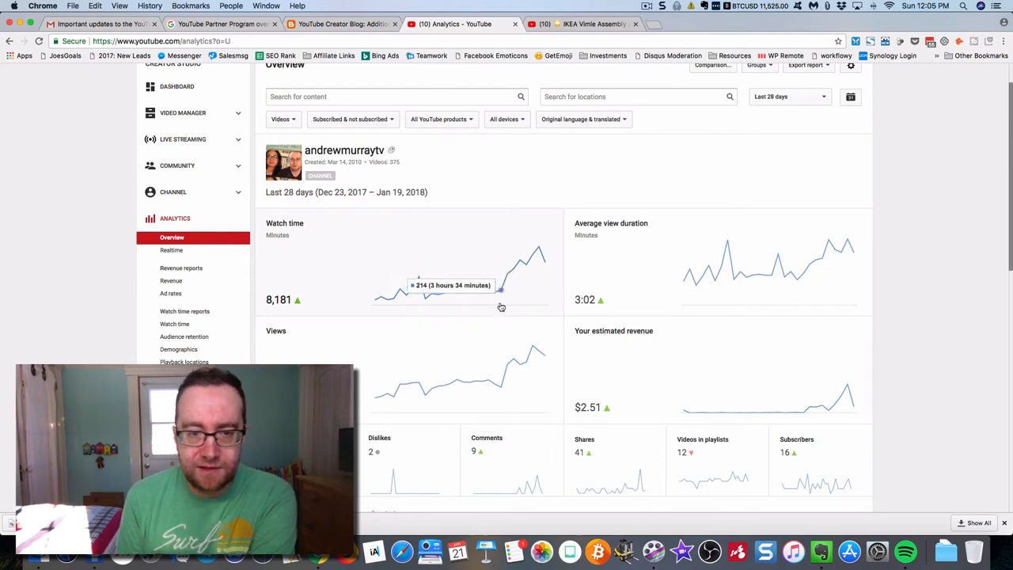
mouse_move(513, 299)
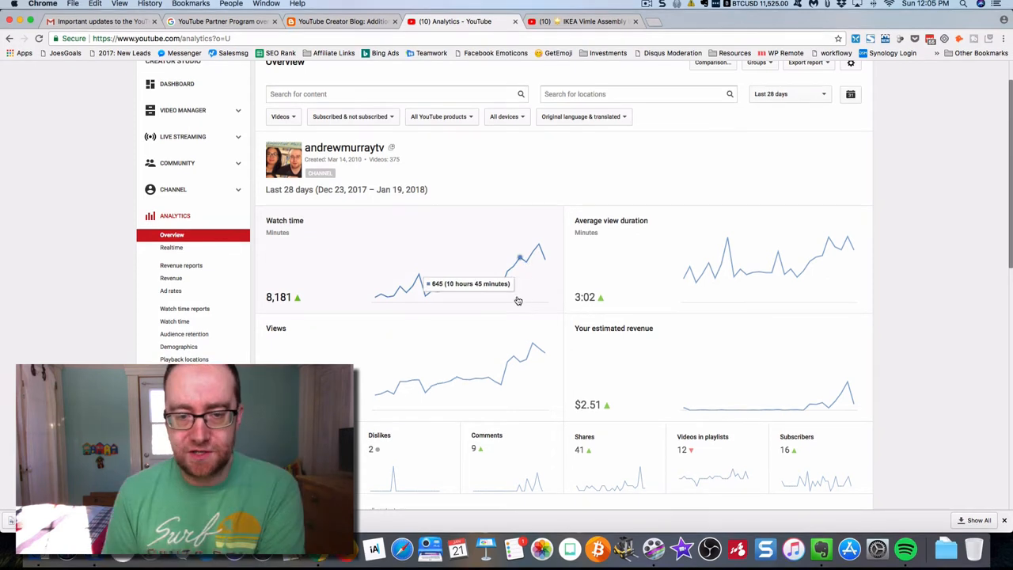
mouse_move(532, 299)
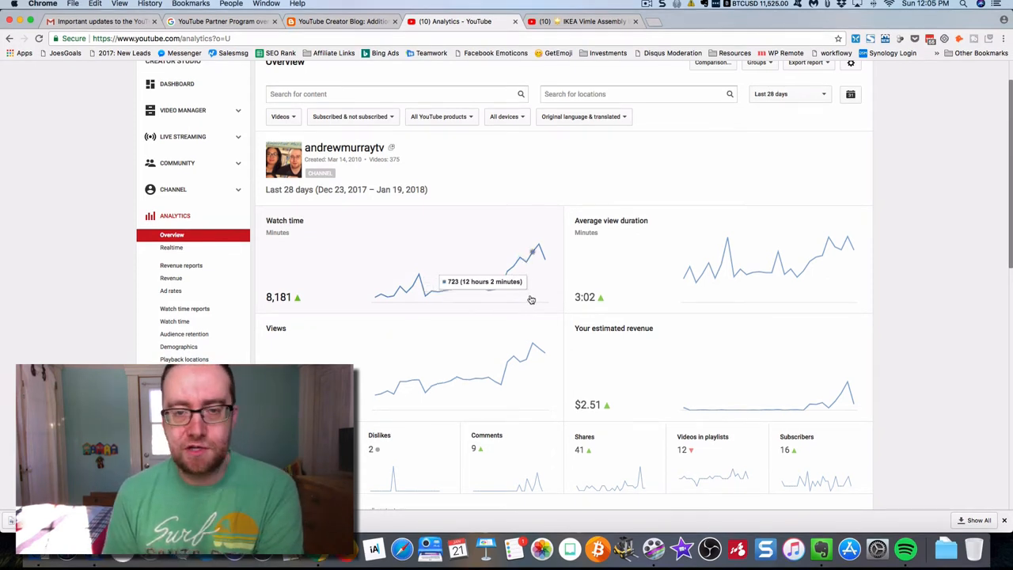
mouse_move(538, 293)
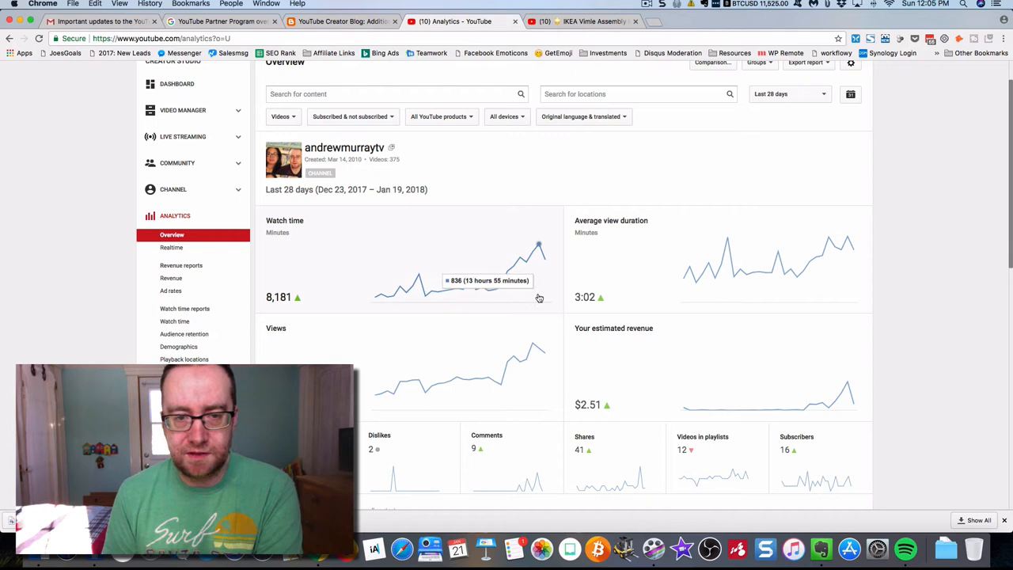
mouse_move(544, 298)
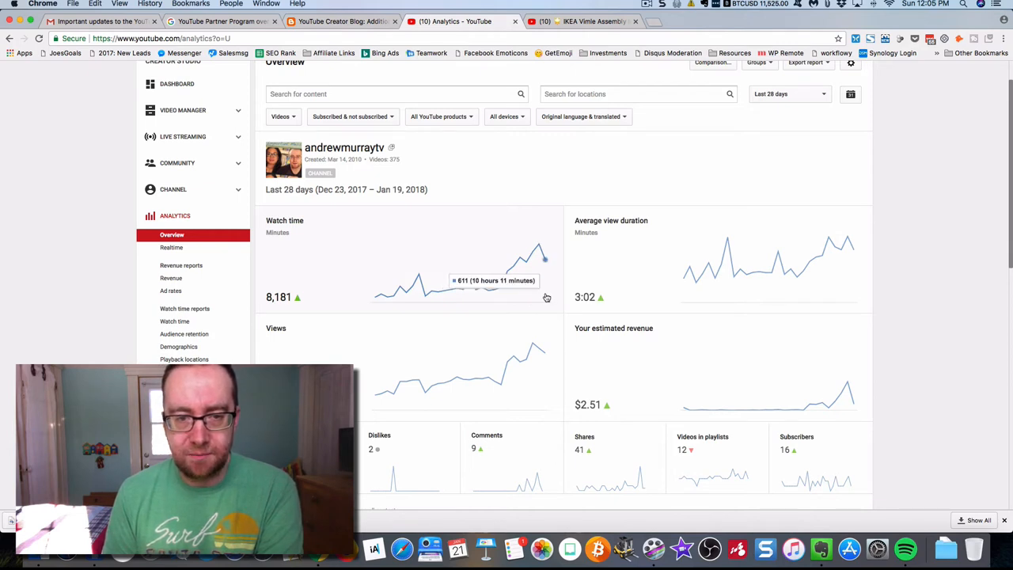
mouse_move(551, 296)
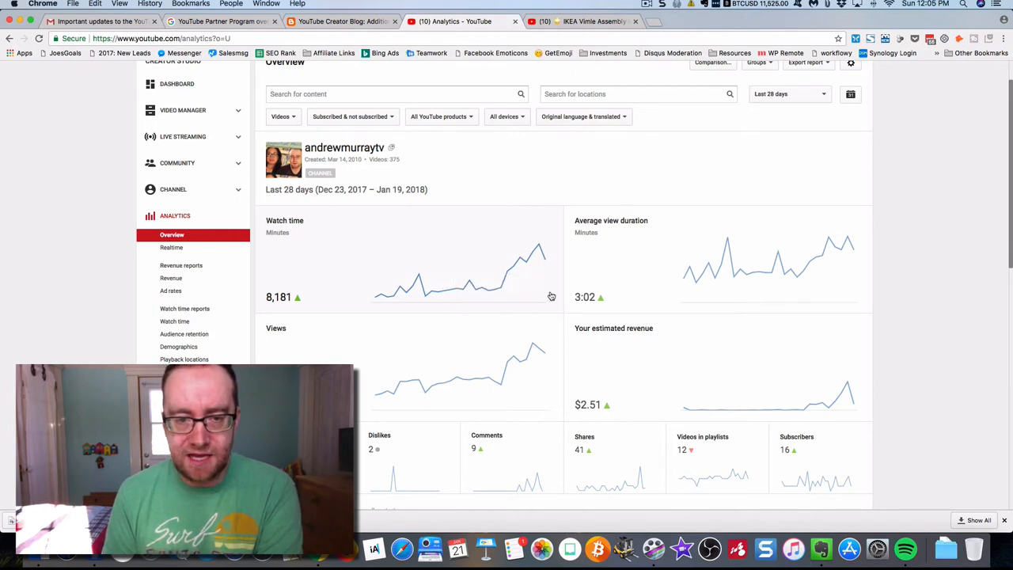
mouse_move(545, 261)
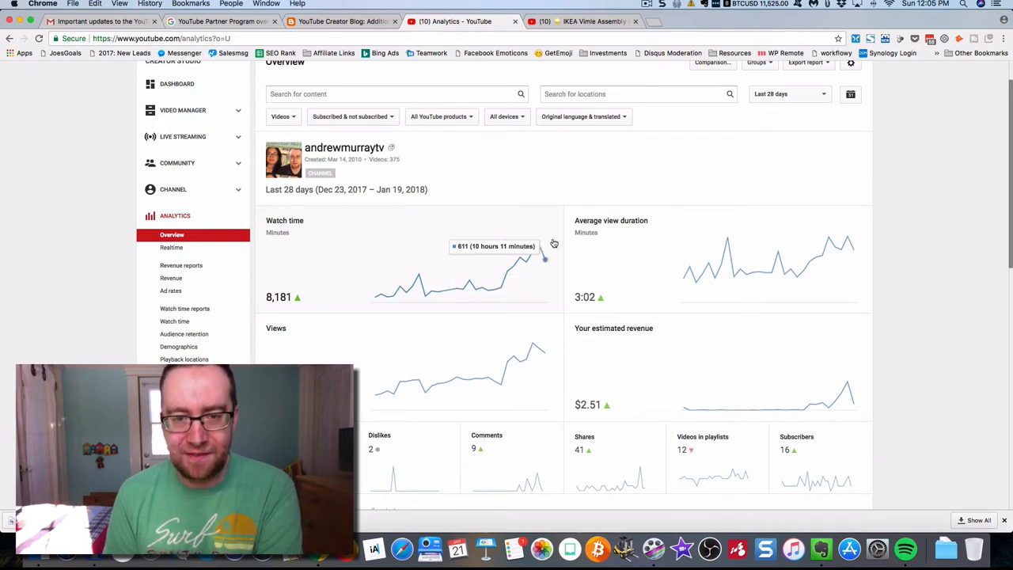
mouse_move(532, 255)
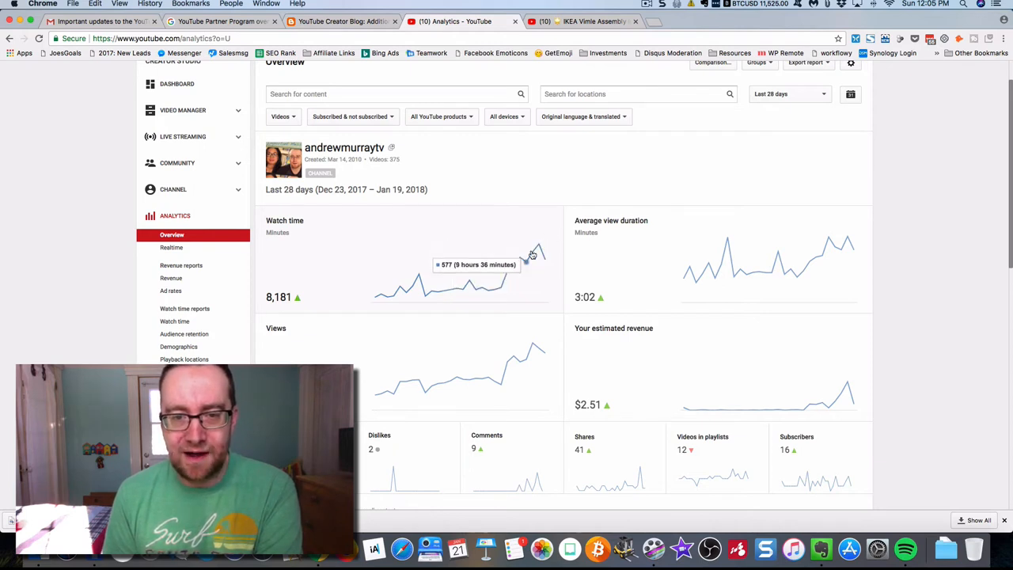
mouse_move(539, 247)
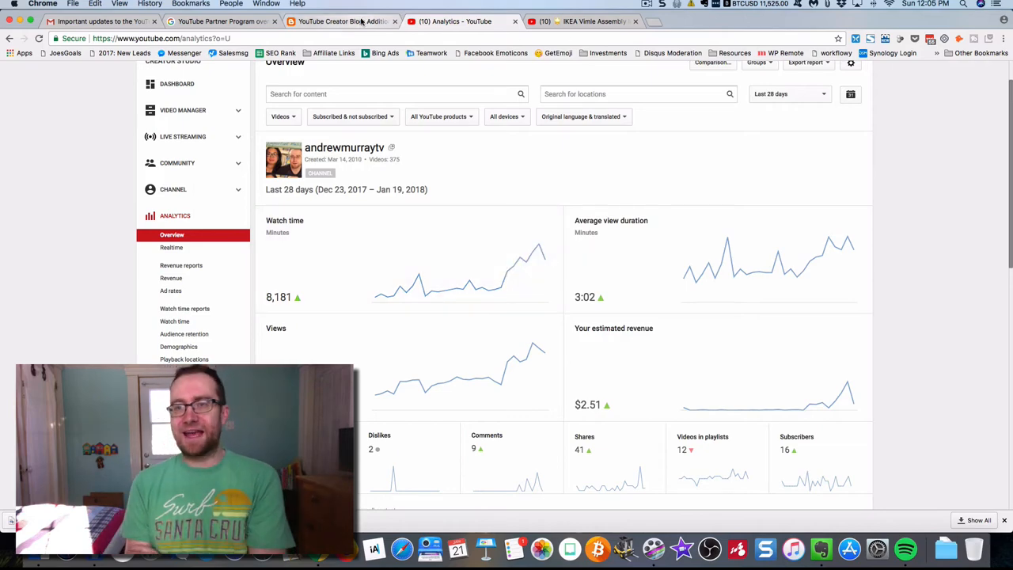
left_click(340, 22)
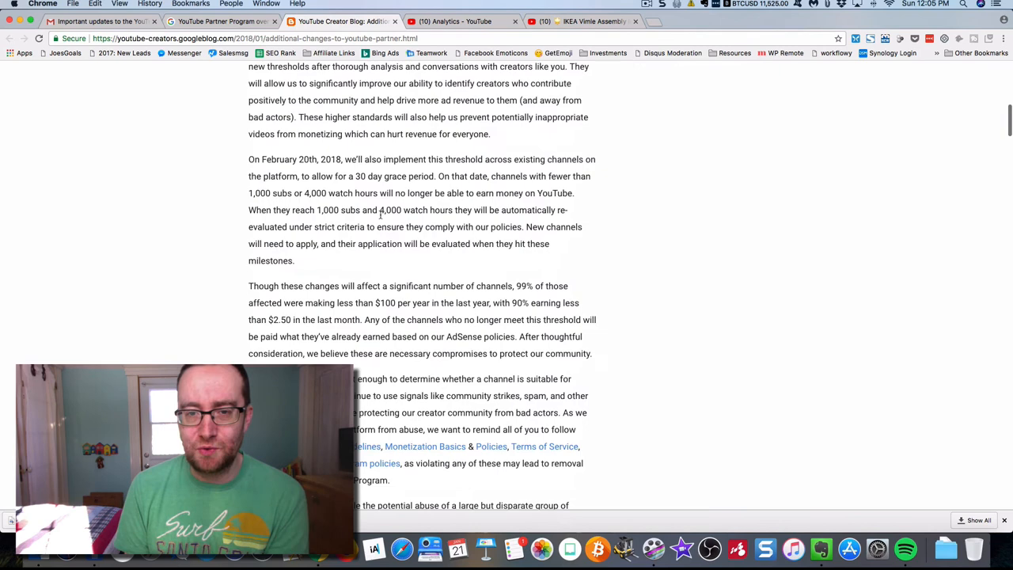
scroll("down", 3)
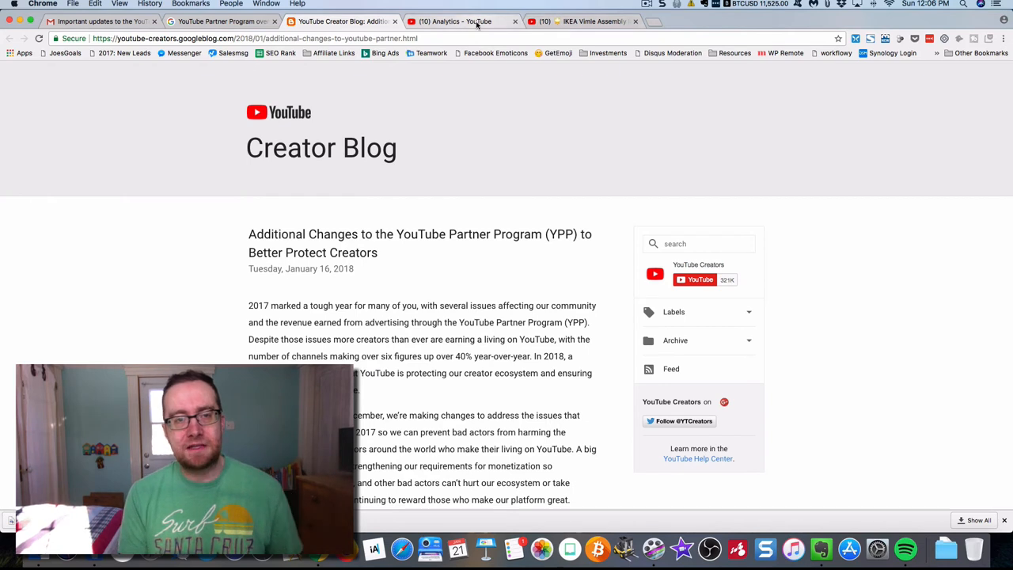
left_click(459, 23)
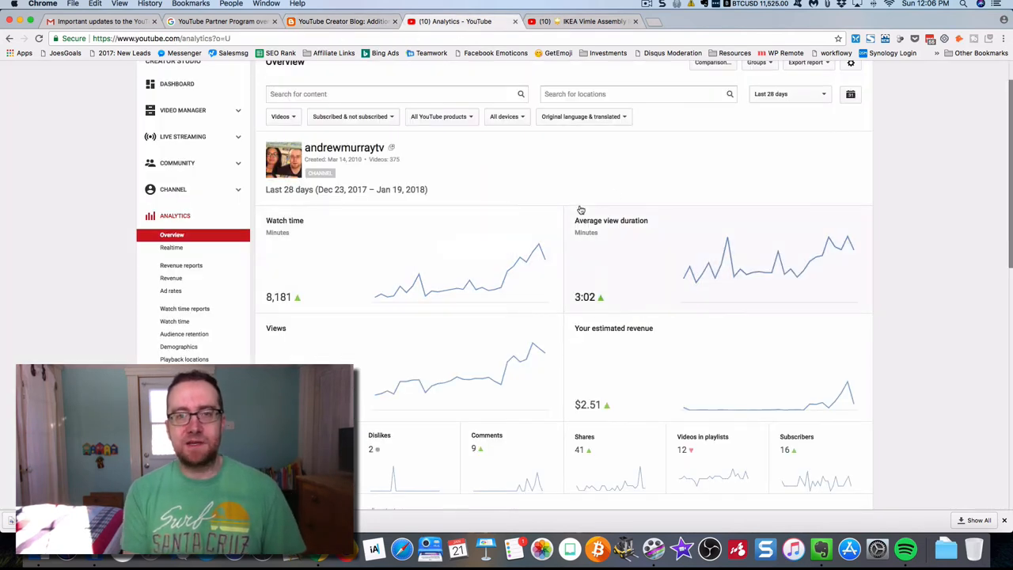
- Set the analytics date range to Last 365 days, showing 63,699 watch-time minutes
left_click(789, 93)
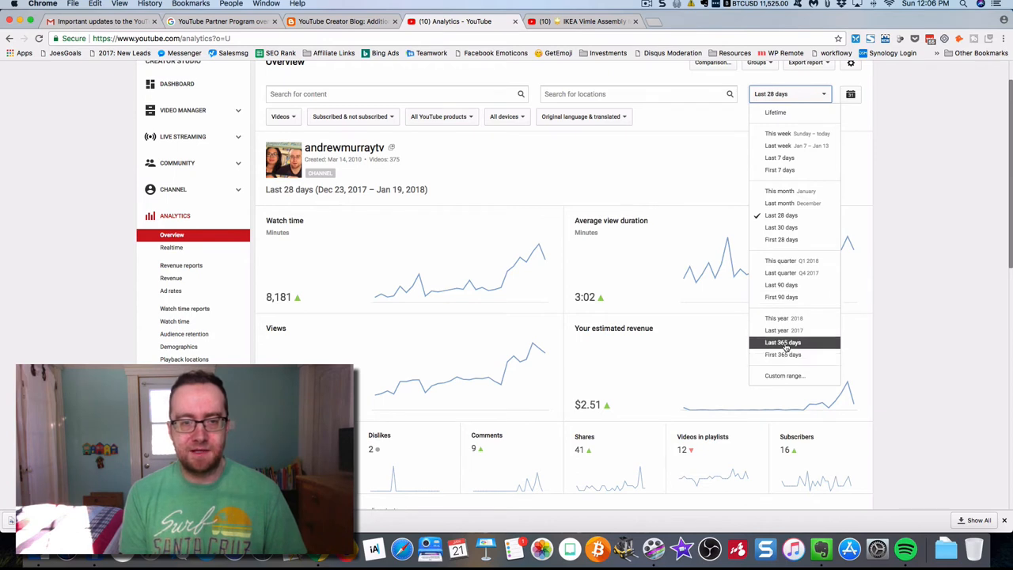
left_click(782, 342)
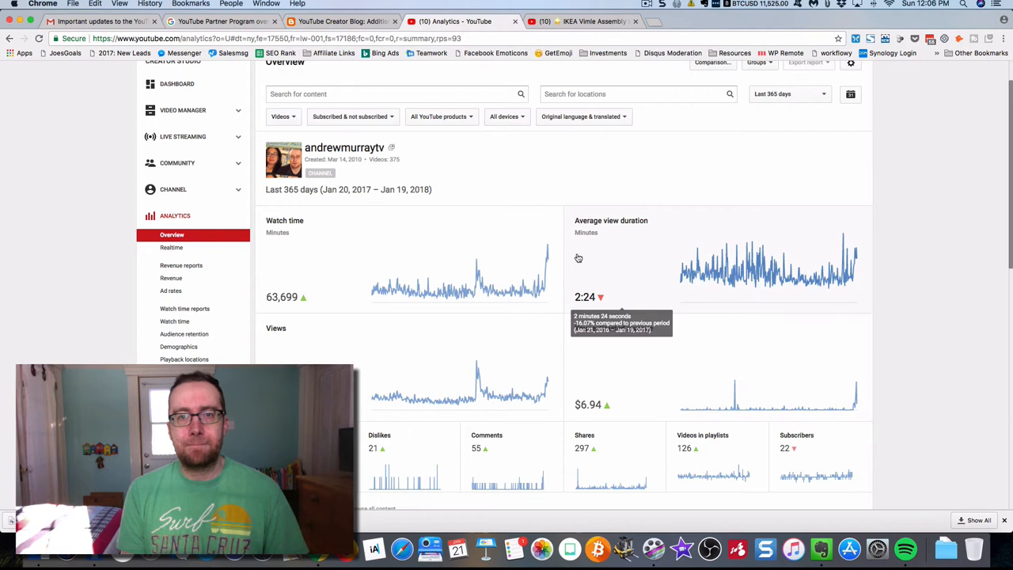
mouse_move(544, 259)
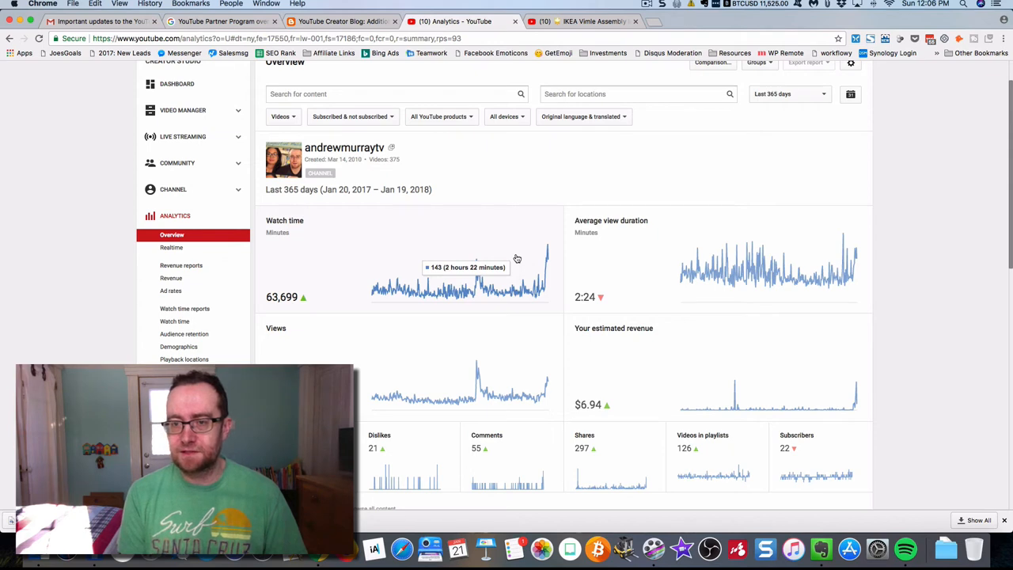
mouse_move(386, 255)
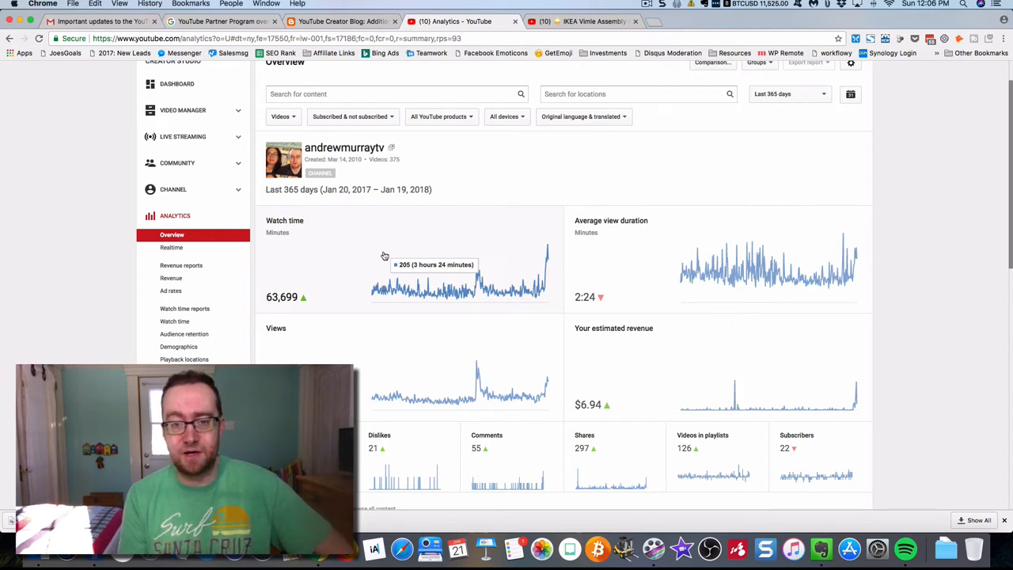
mouse_move(386, 263)
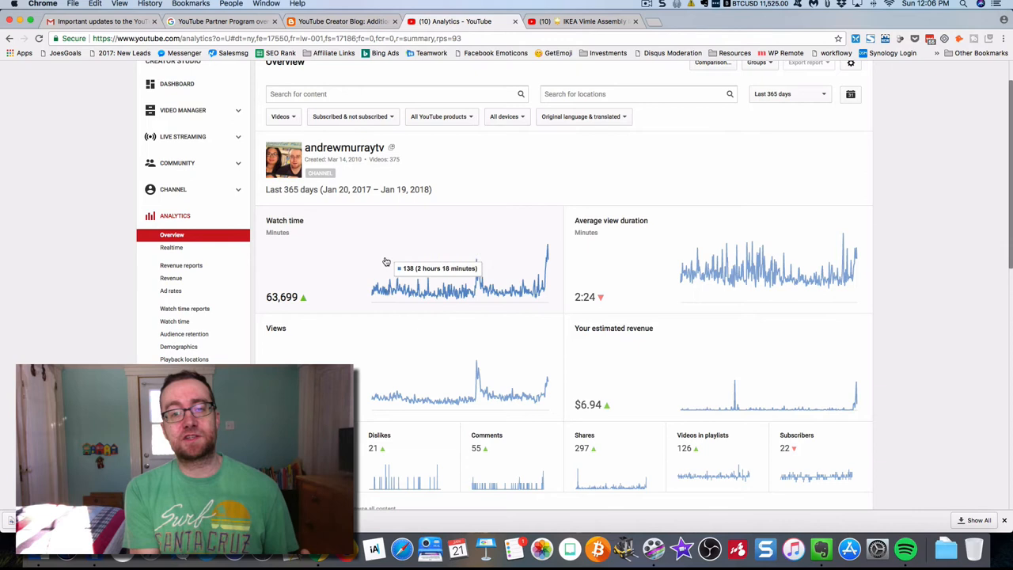
mouse_move(399, 263)
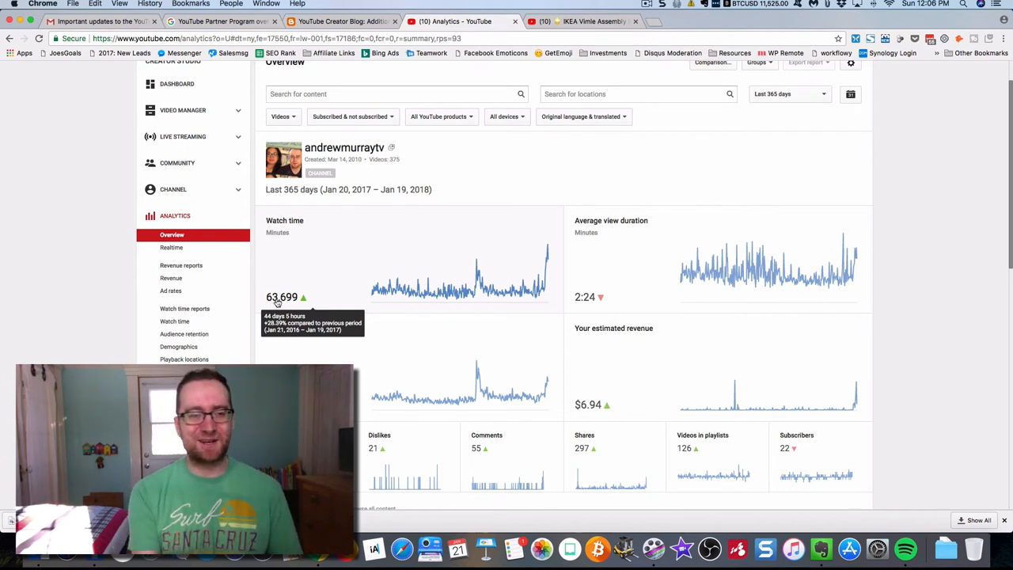
mouse_move(545, 166)
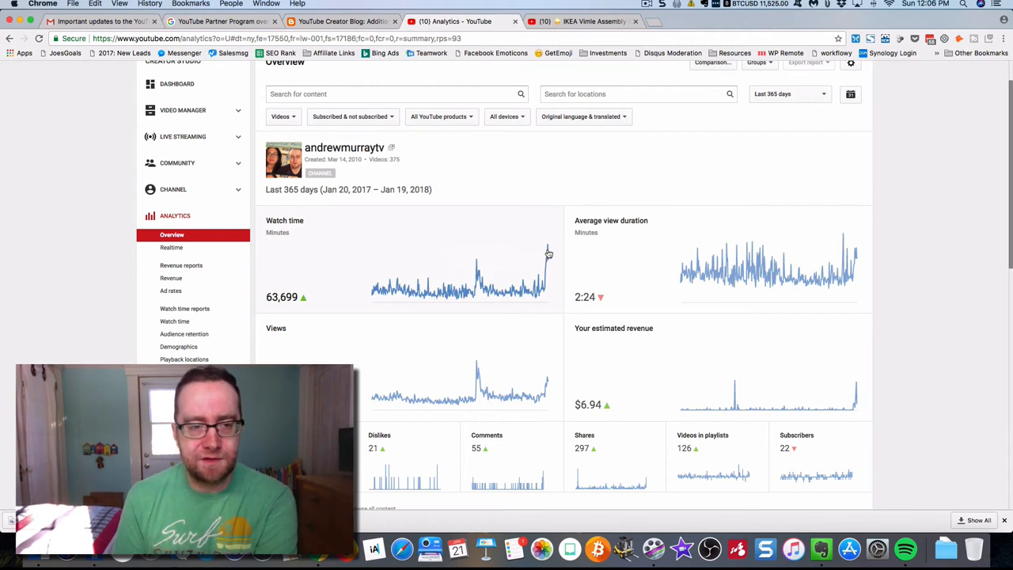
mouse_move(557, 181)
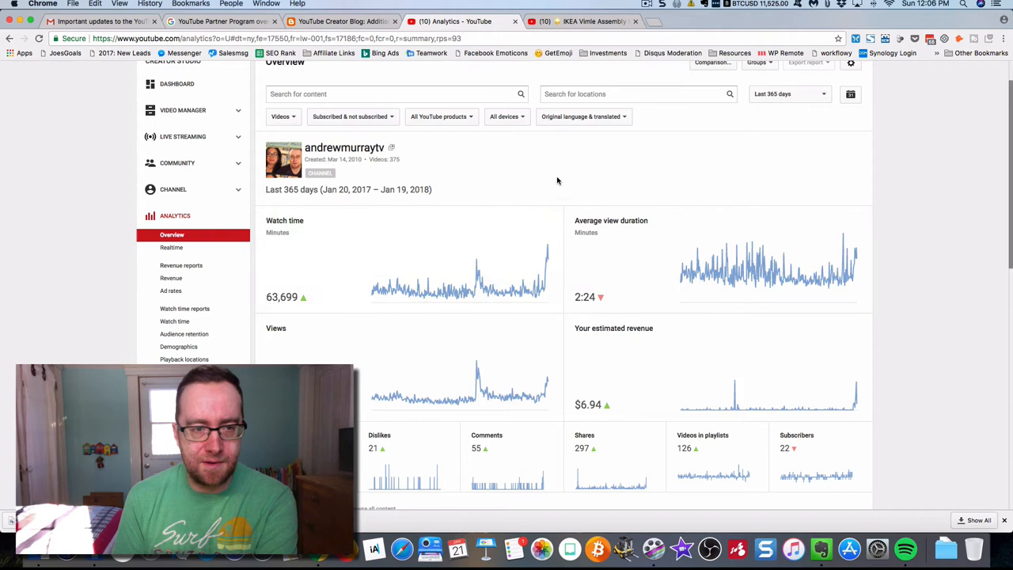
left_click(788, 93)
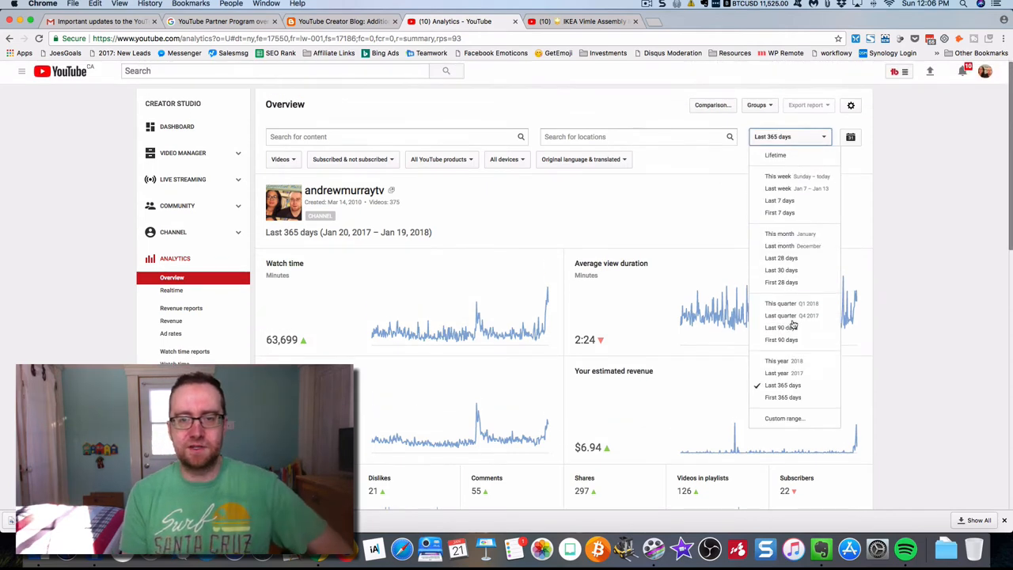
mouse_move(782, 258)
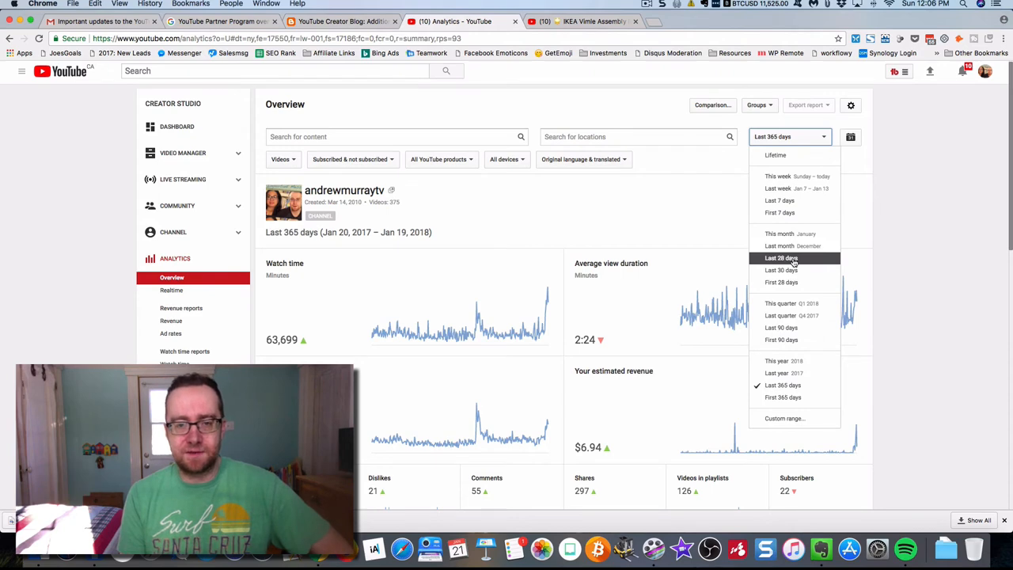
left_click(781, 270)
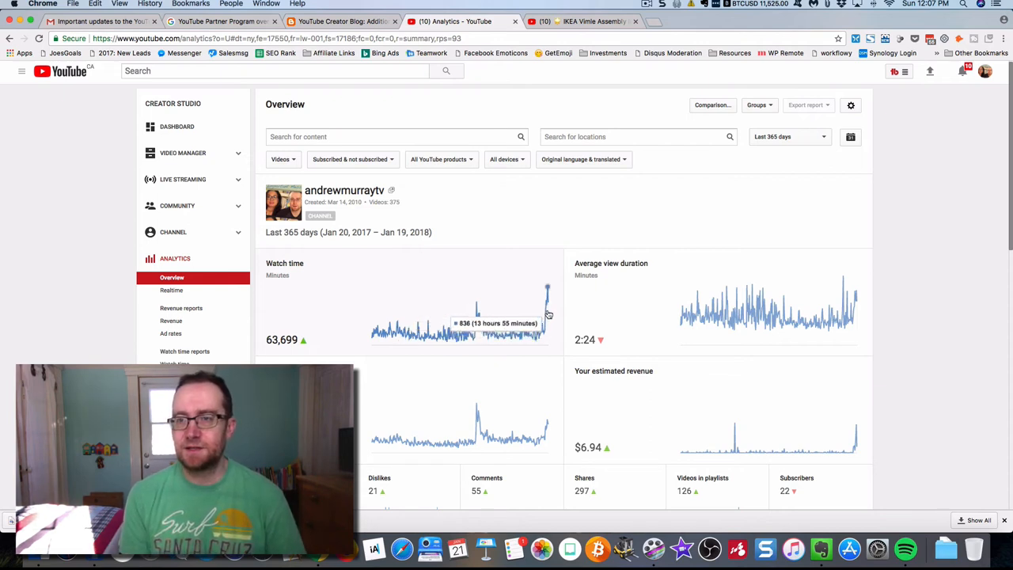
mouse_move(494, 333)
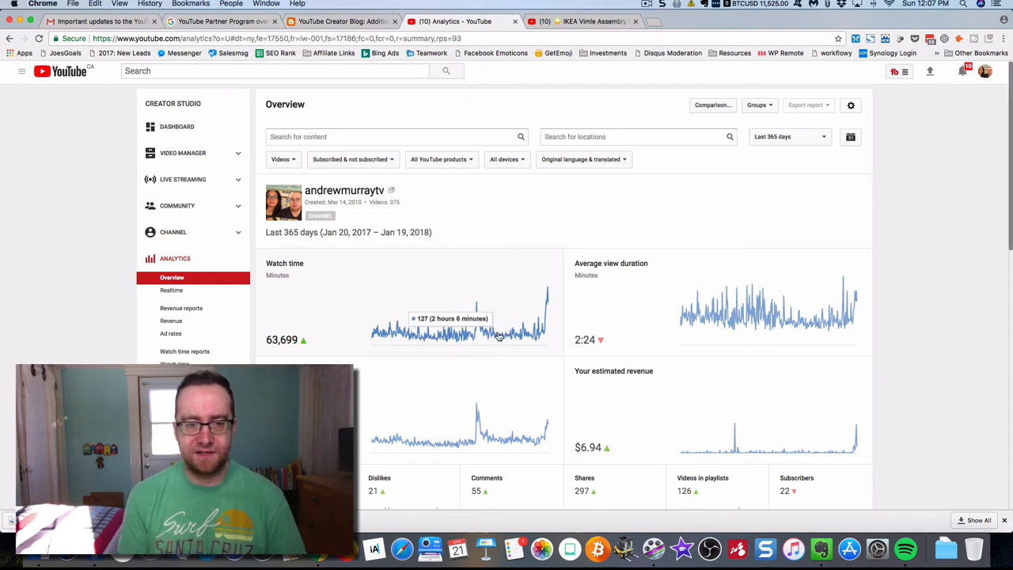
mouse_move(546, 299)
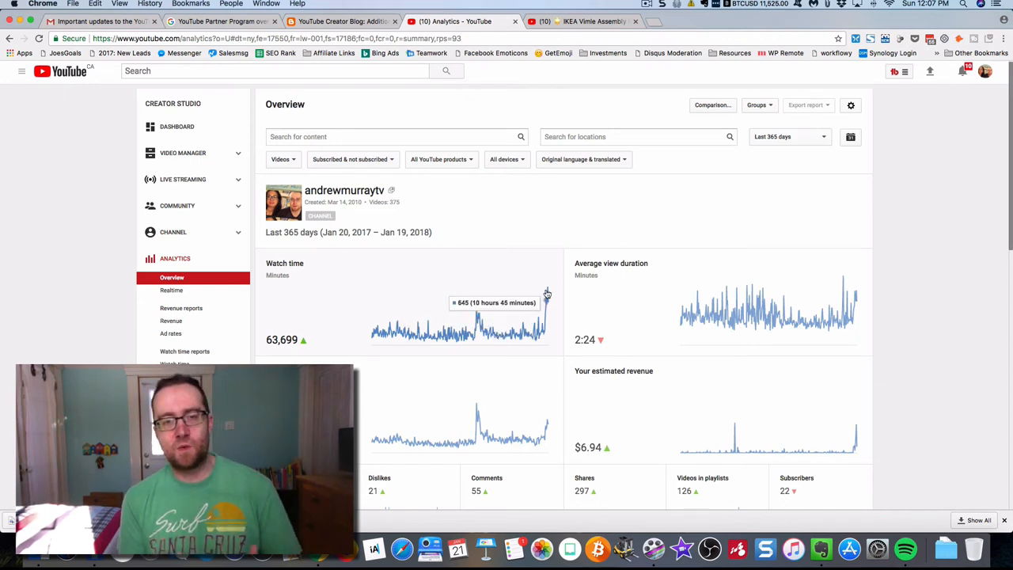
mouse_move(377, 340)
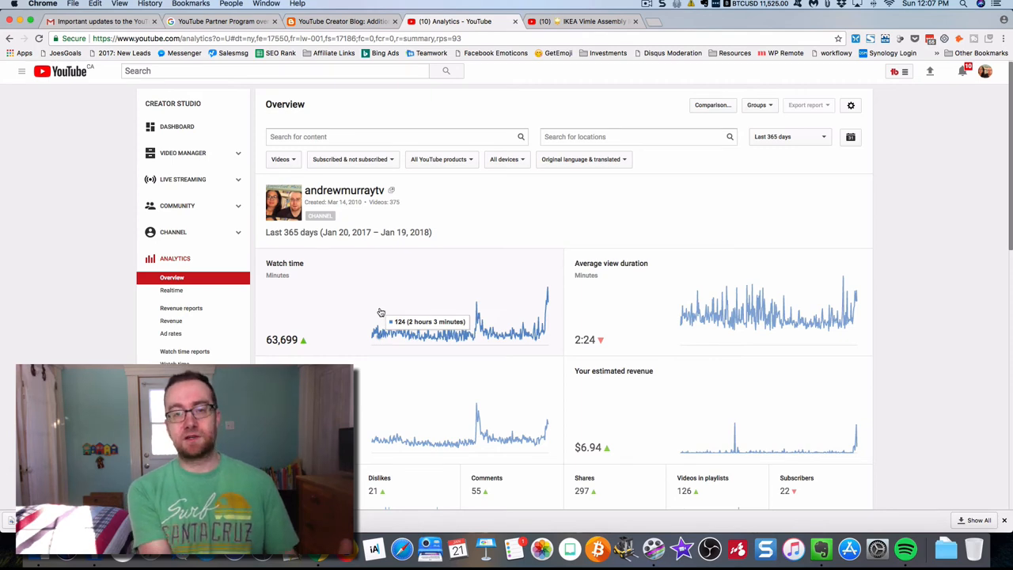
mouse_move(585, 361)
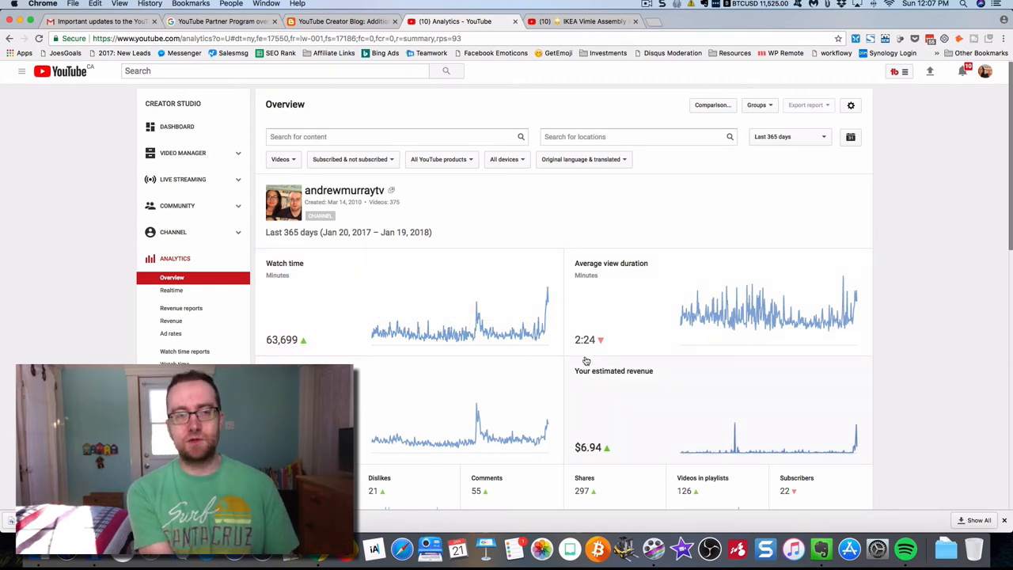
scroll("down", 3)
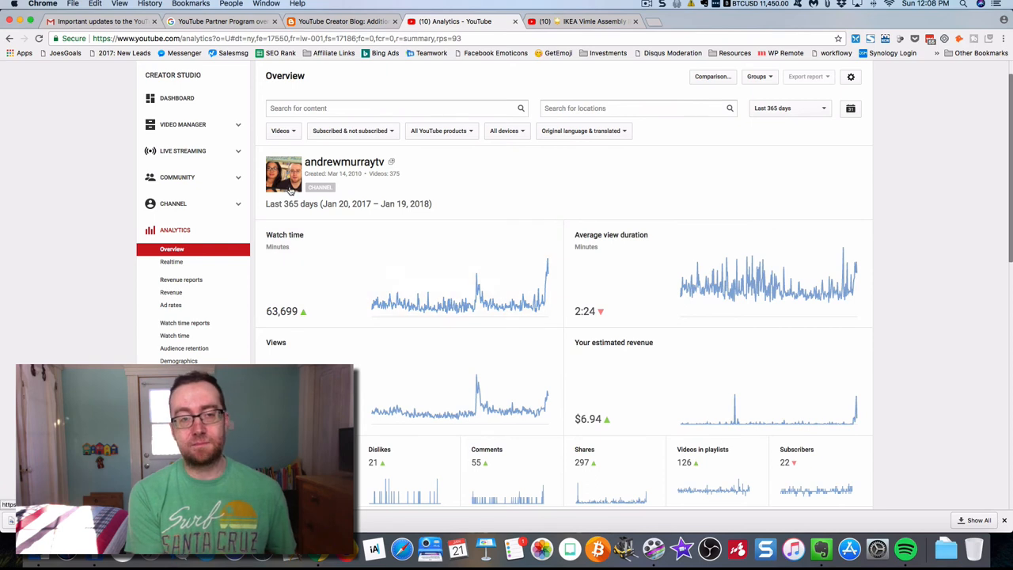
mouse_move(545, 272)
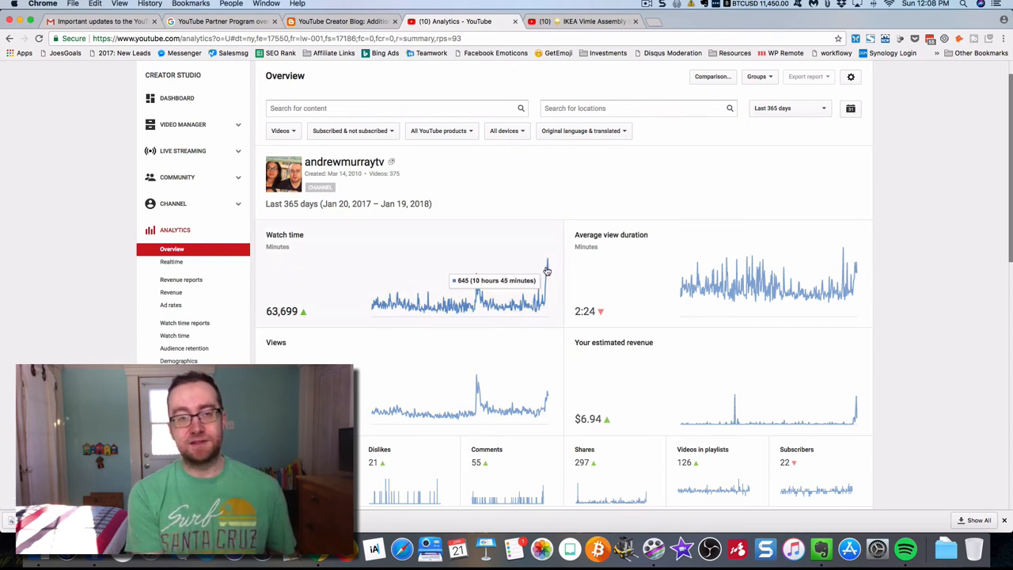
mouse_move(541, 273)
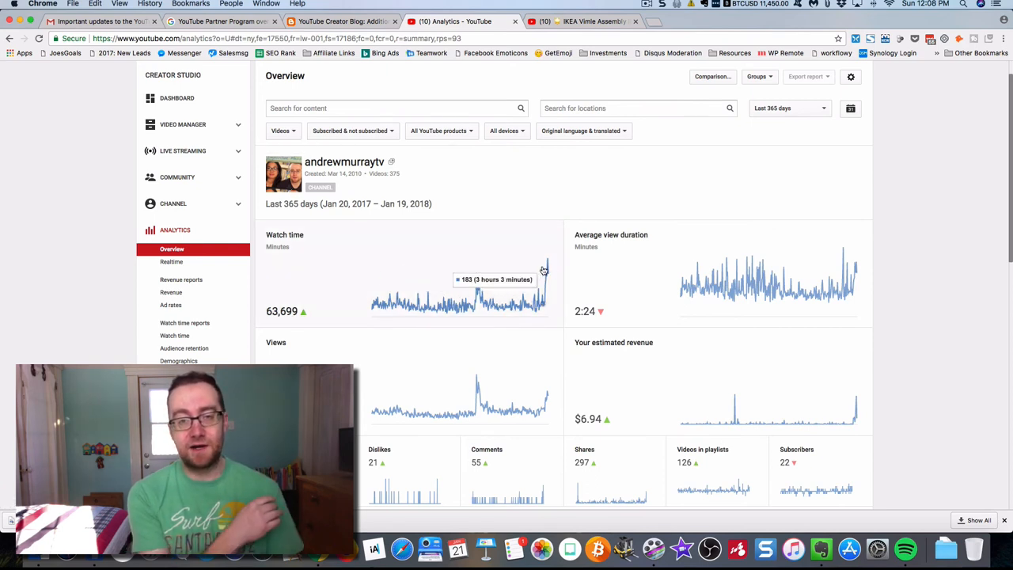